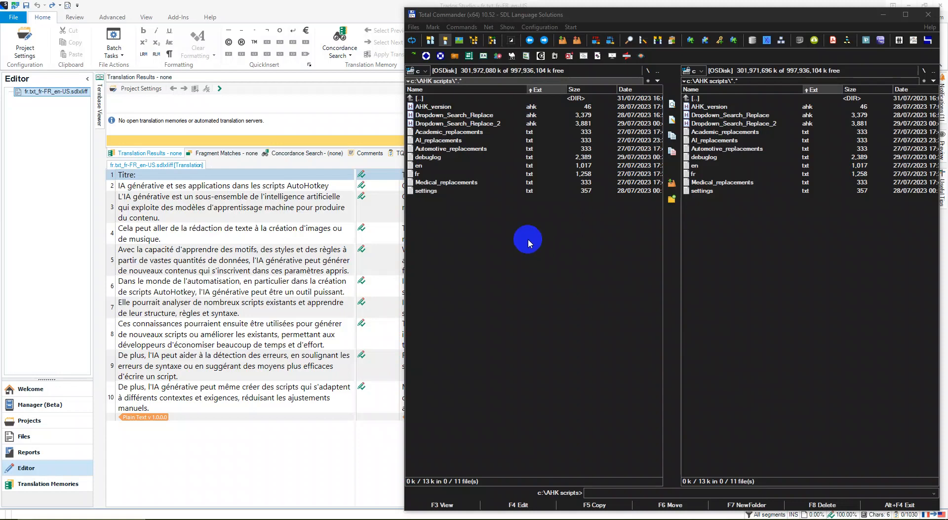
mouse_move(522, 254)
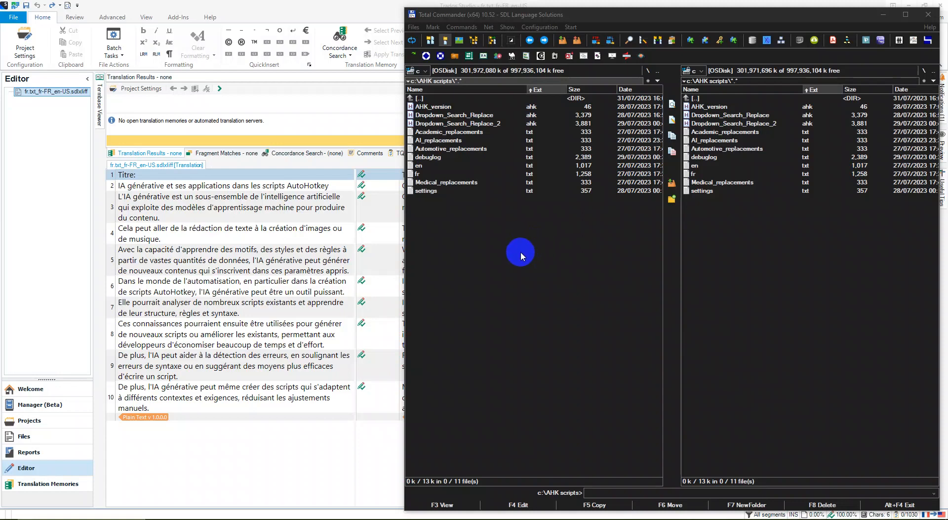
mouse_move(451, 149)
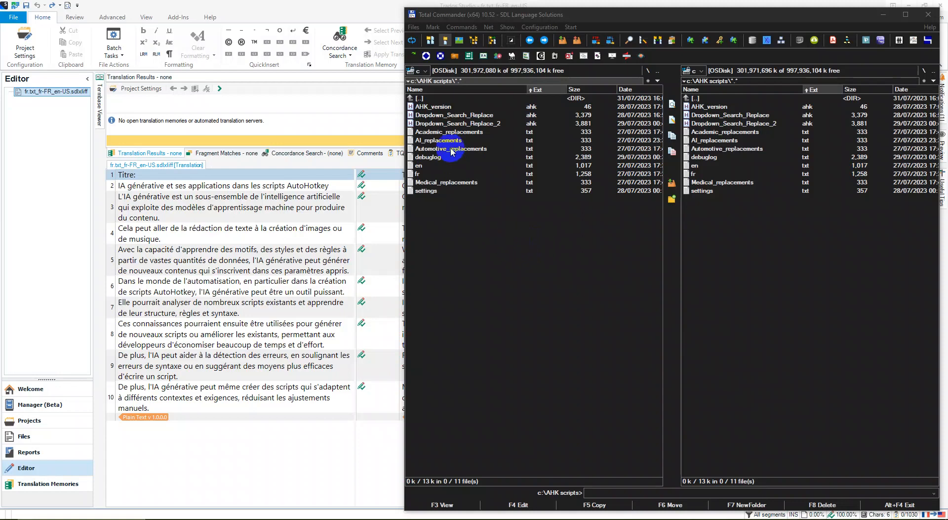
mouse_move(433, 107)
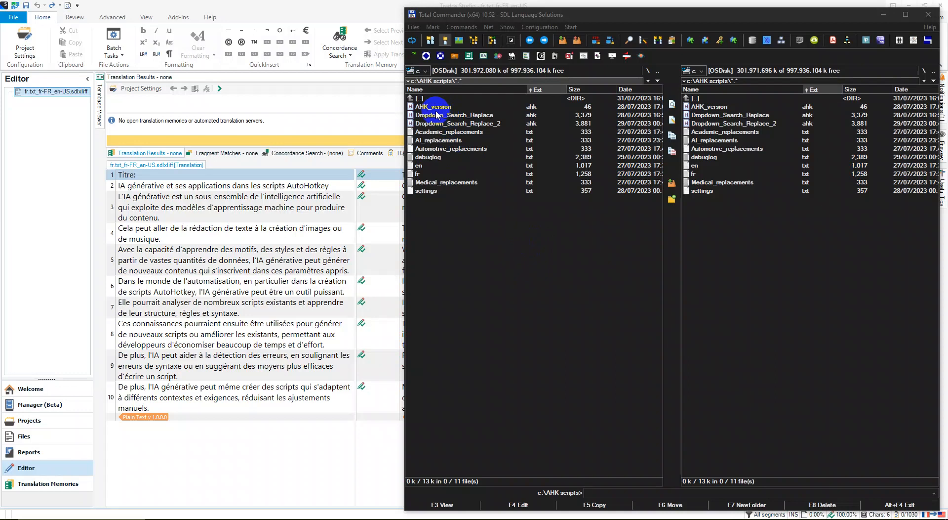
View the AHK_version.ahk one-line version message box code in EditPad Pro and close it.
click(432, 107)
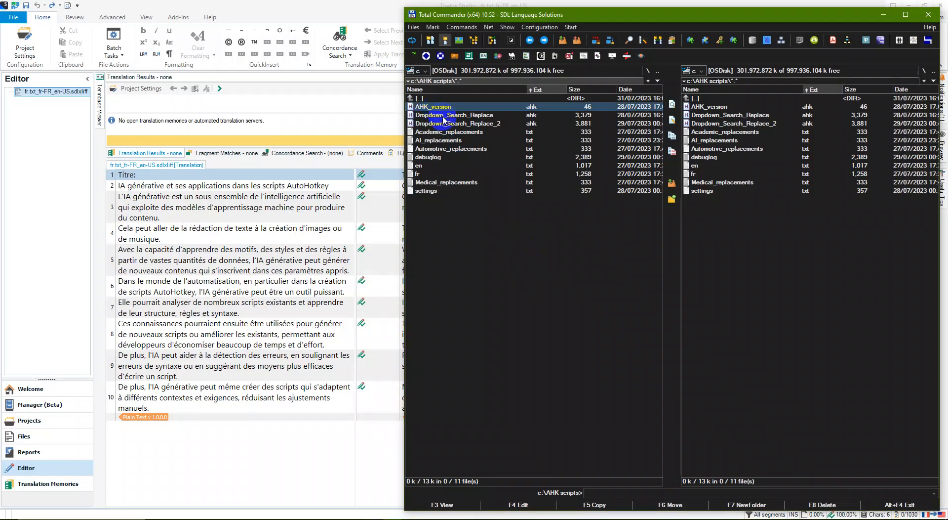
click(433, 107)
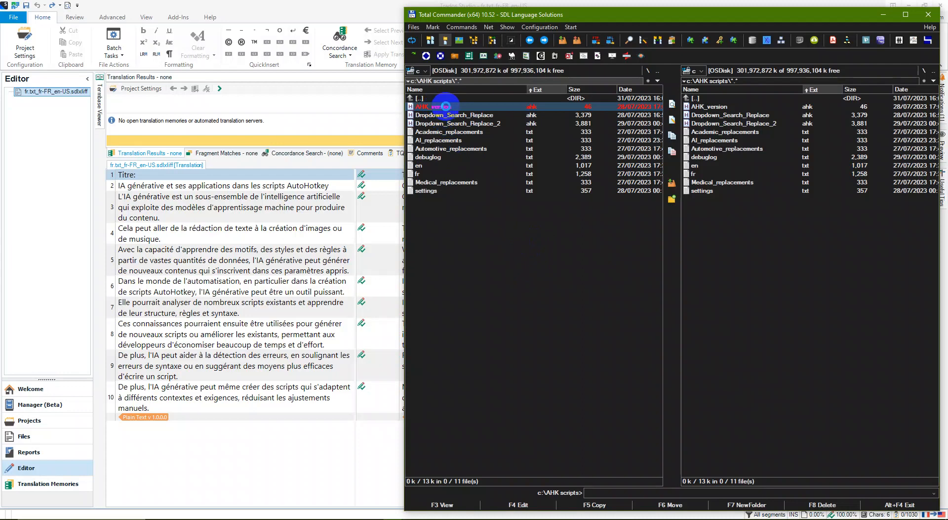
right_click(431, 106)
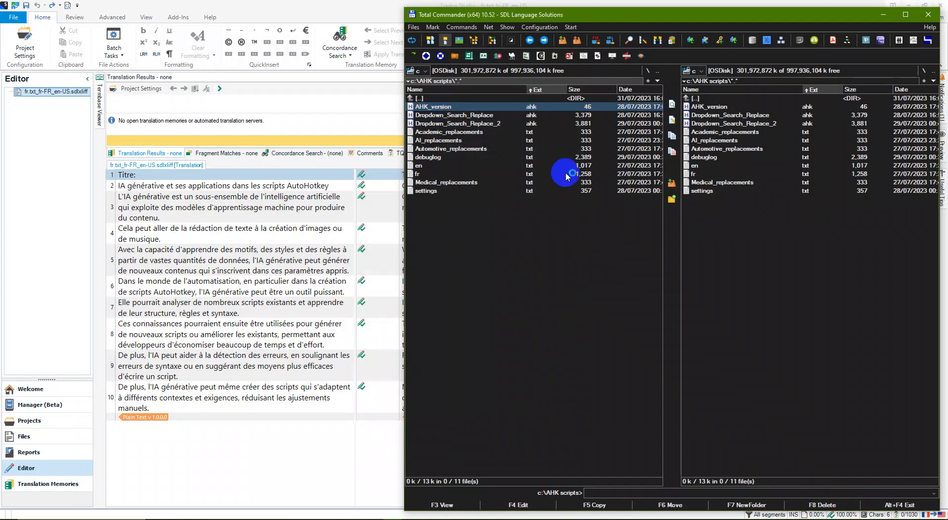
double_click(431, 106)
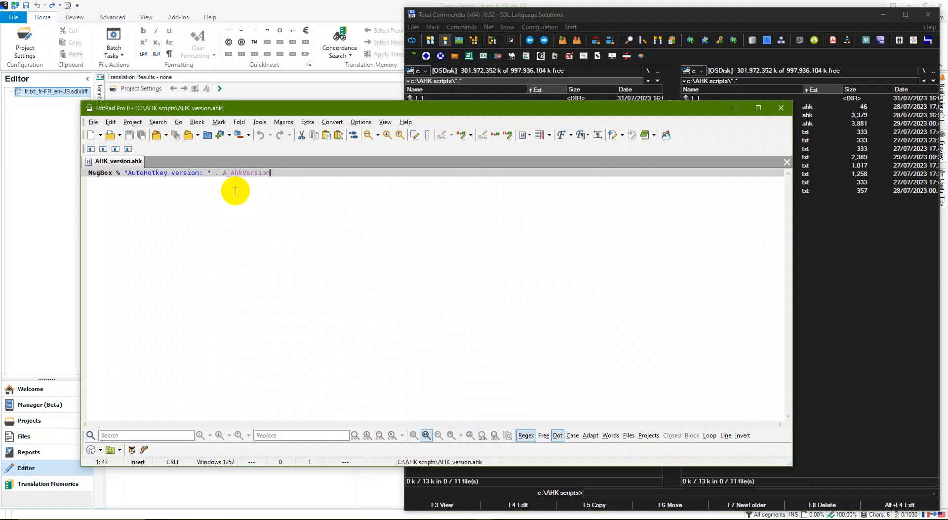
click(780, 107)
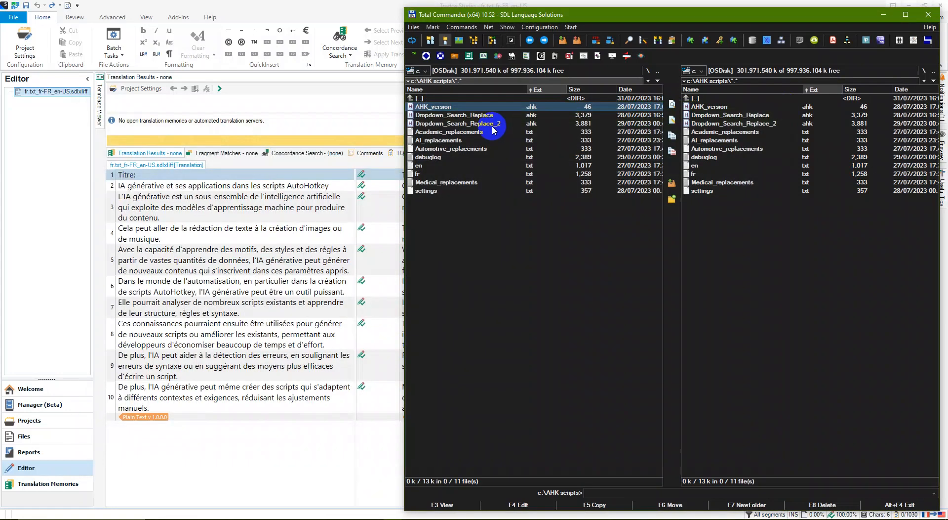
Run AHK_version.ahk so its dialog reports AutoHotkey version 1.1.33.10.
double_click(433, 106)
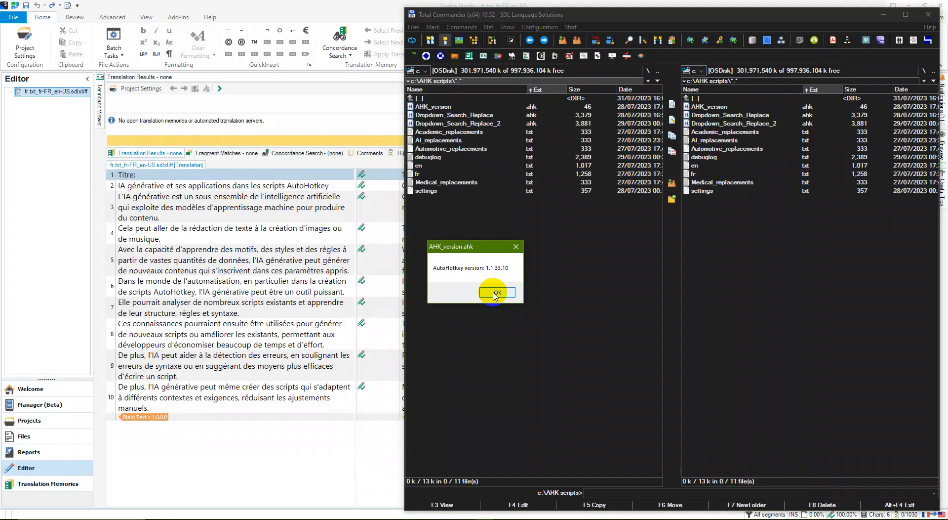
mouse_move(498, 283)
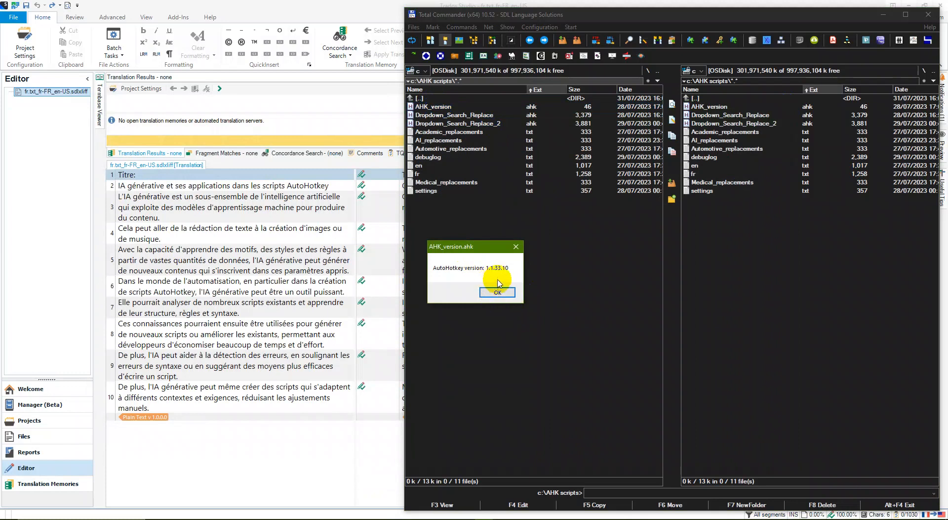
mouse_move(493, 282)
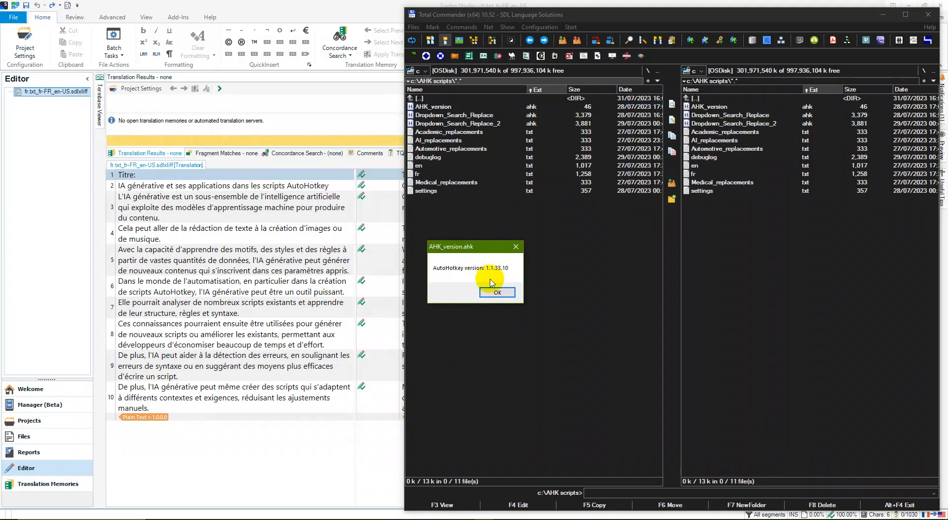
mouse_move(541, 300)
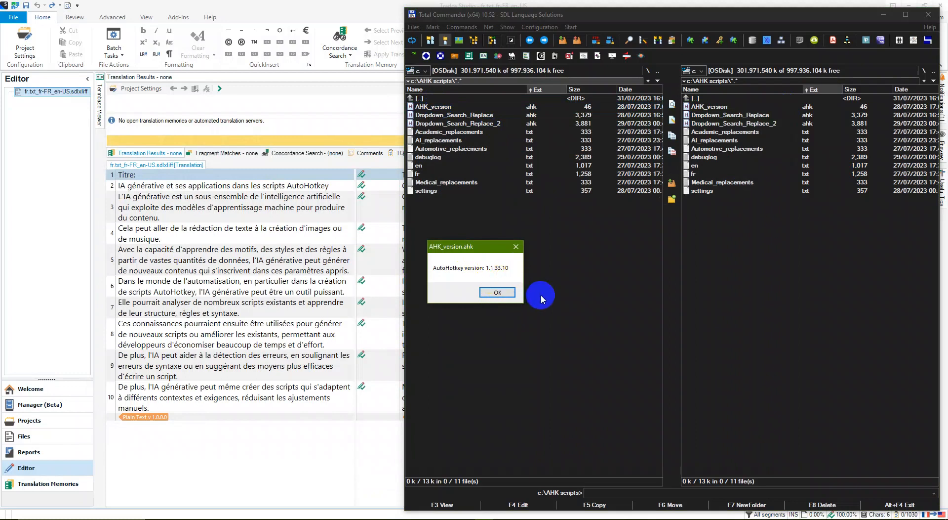
mouse_move(513, 285)
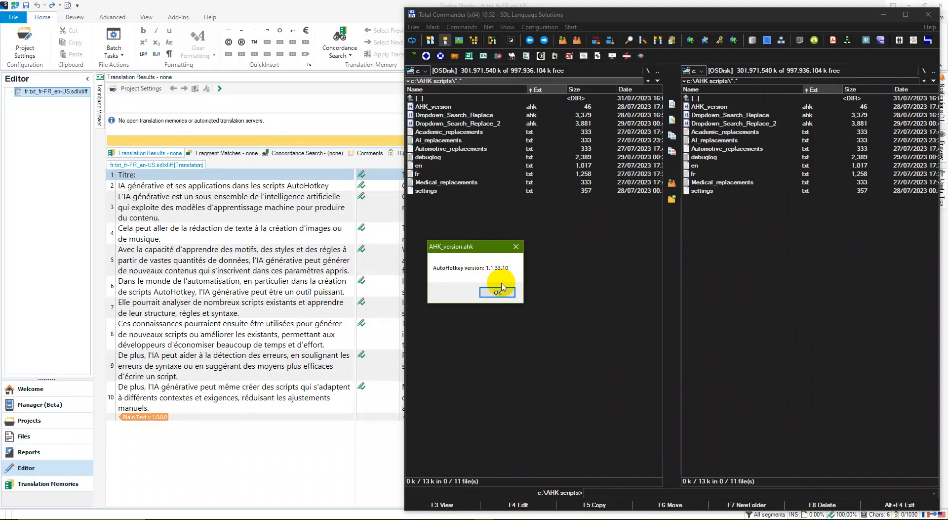
mouse_move(445, 280)
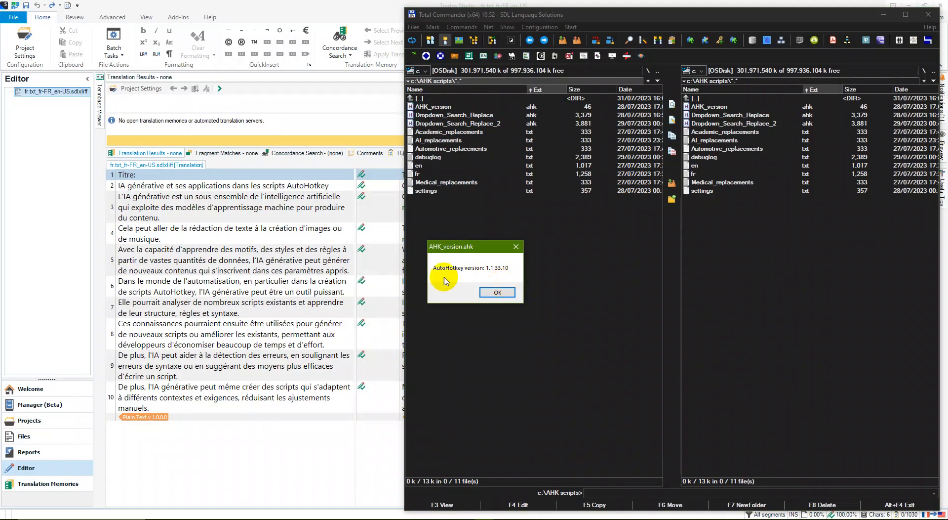
mouse_move(543, 284)
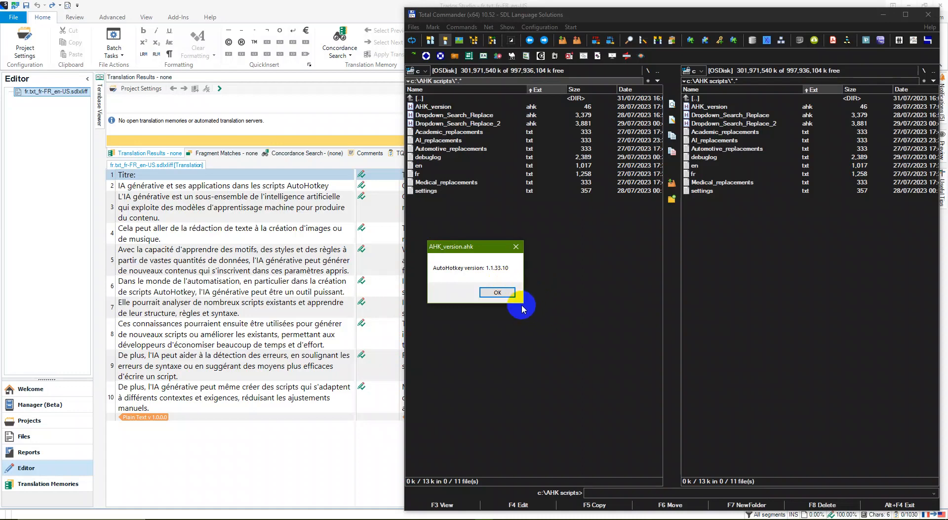
mouse_move(486, 284)
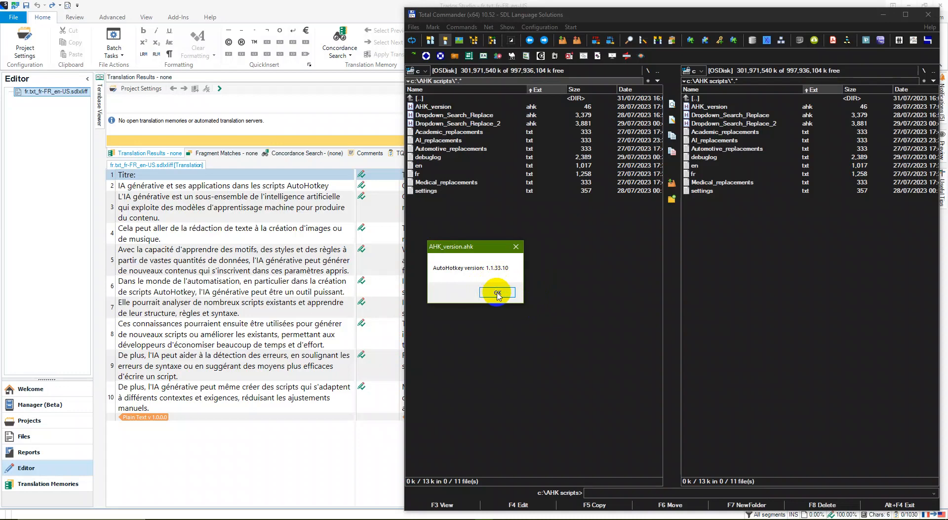
Dismiss the version message and select the Dropdown_Search_Replace and Dropdown_Search_Replace_2 scripts.
click(497, 293)
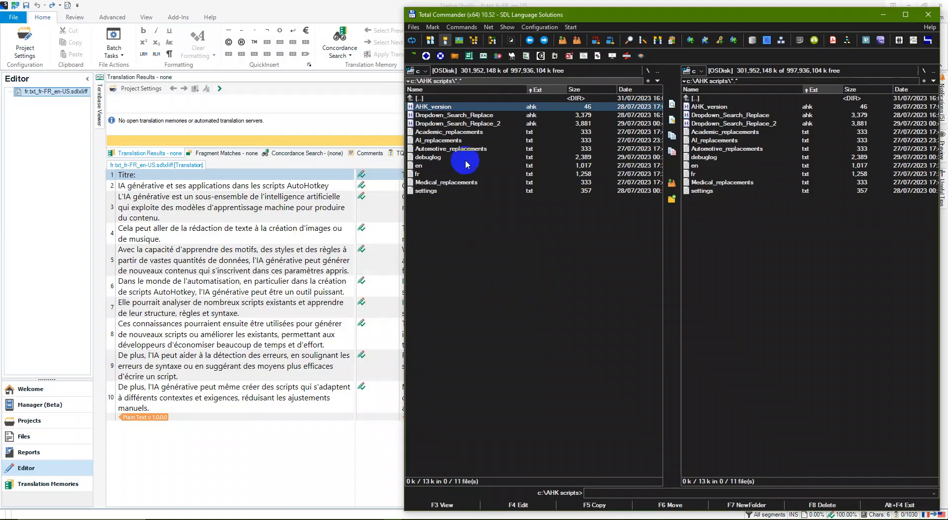
mouse_move(468, 115)
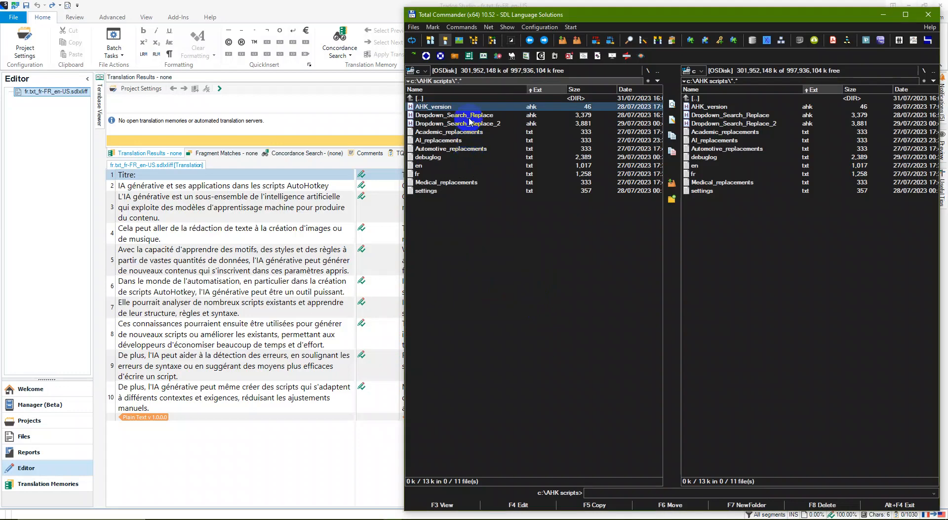
click(433, 105)
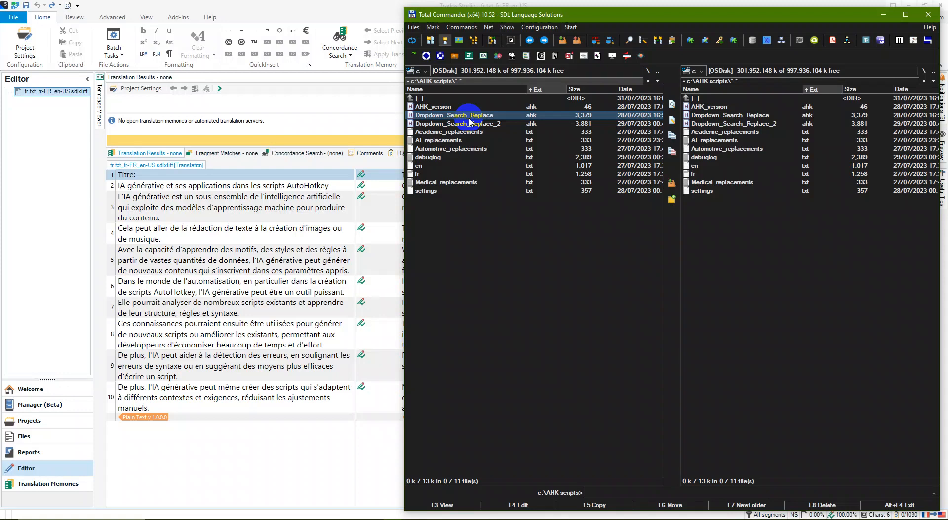
click(456, 123)
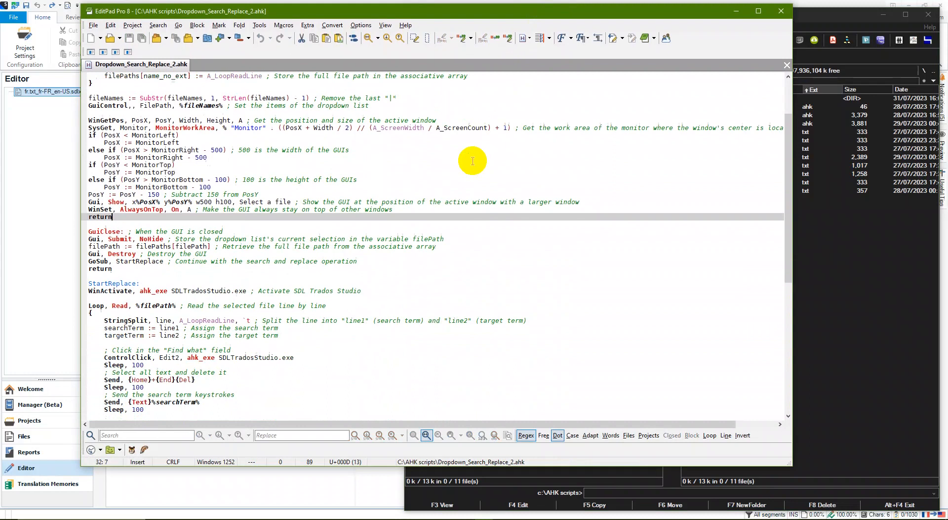
Scroll through Dropdown_Search_Replace_2 and back to its Ctrl+Alt+H hotkey and dropdown setup code.
scroll(down, 3)
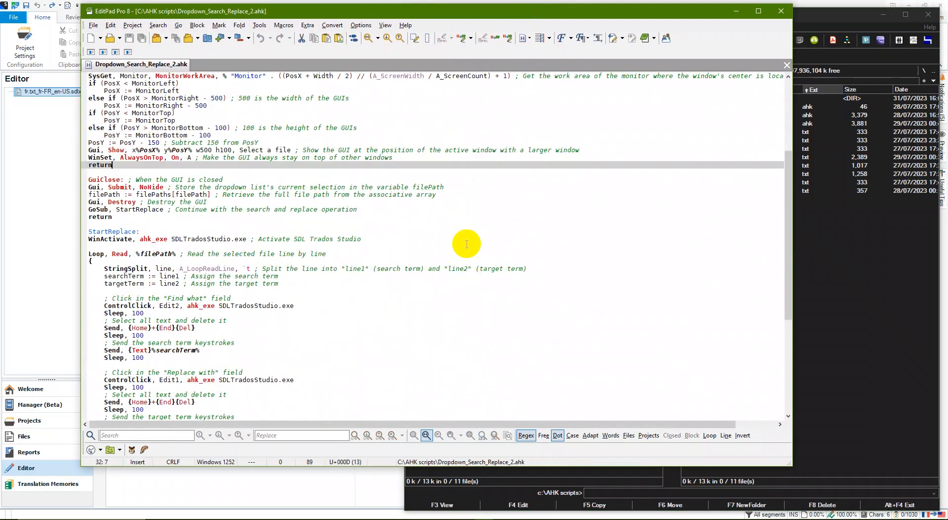
scroll(up, 3)
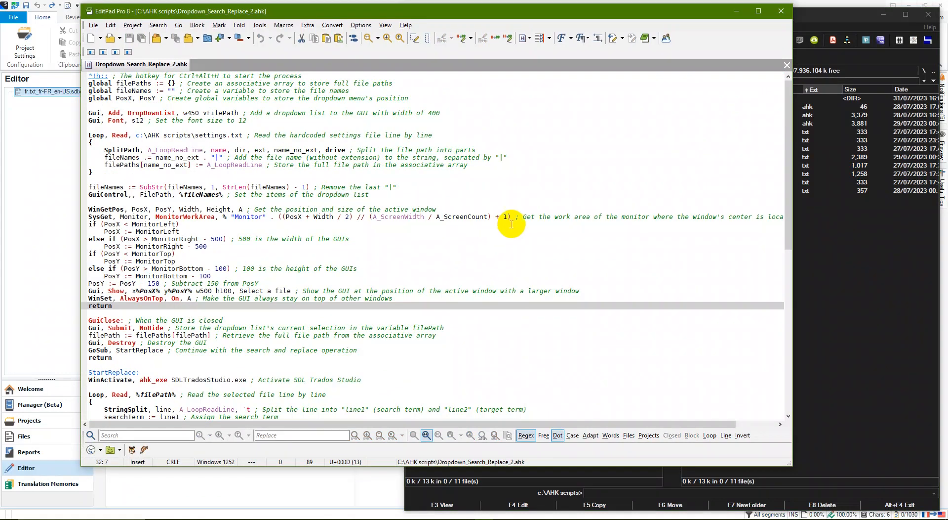
mouse_move(623, 157)
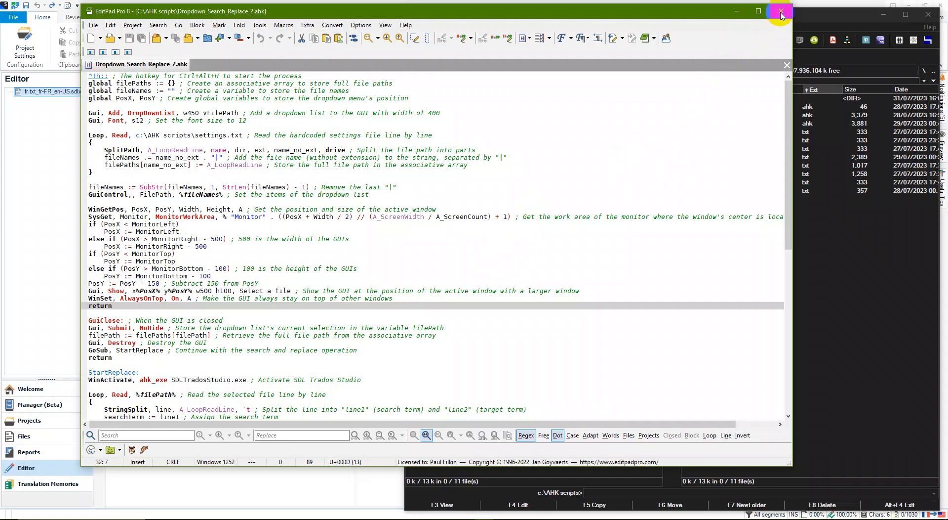
click(780, 11)
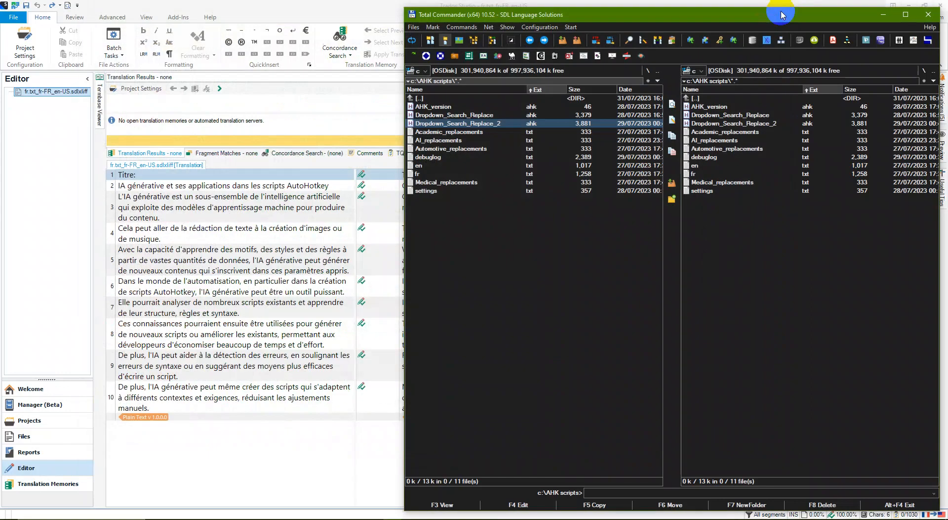
mouse_move(510, 133)
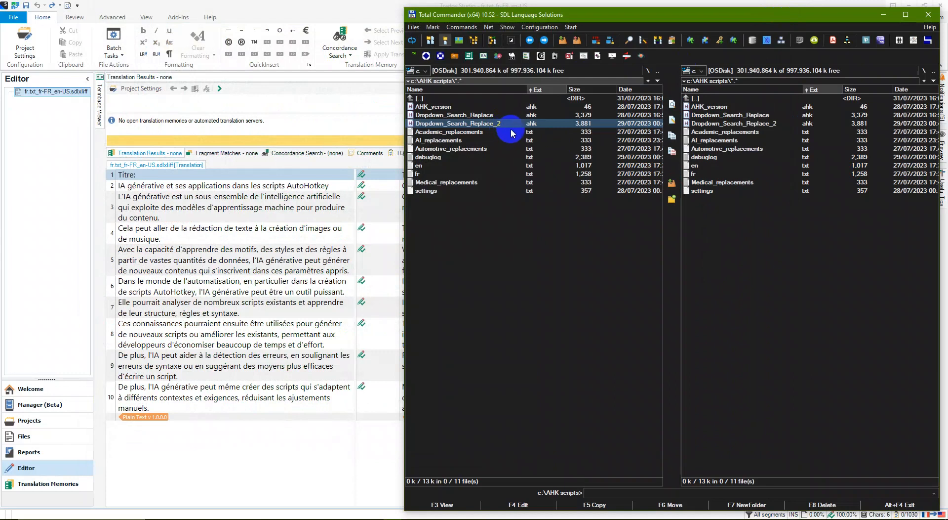
mouse_move(525, 128)
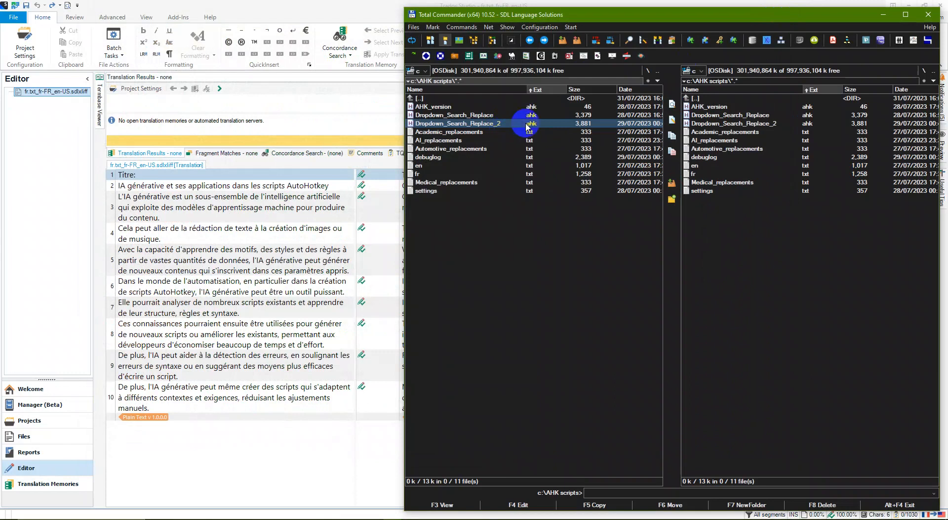
mouse_move(527, 137)
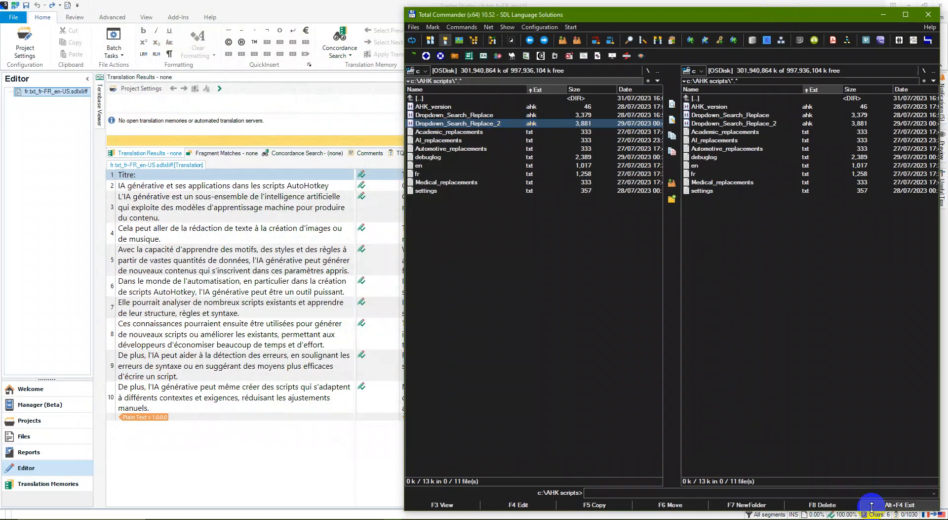
mouse_move(843, 458)
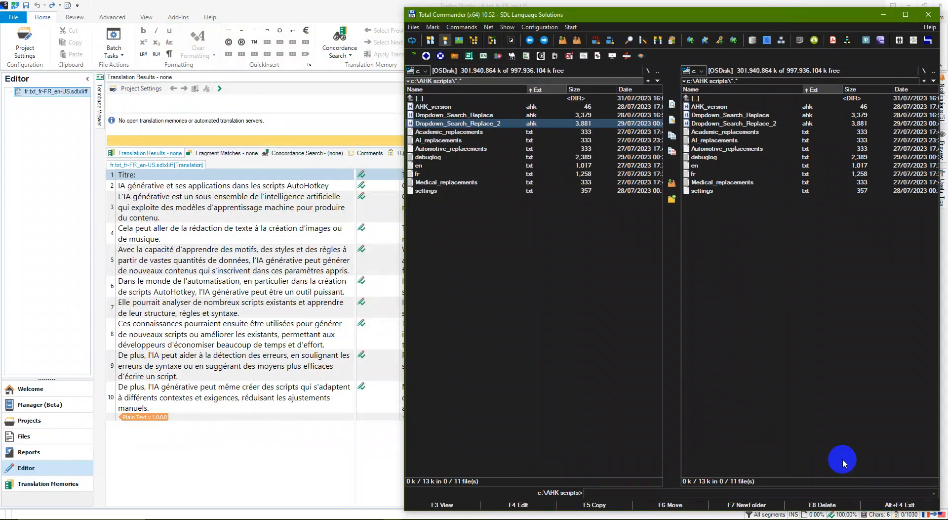
mouse_move(699, 316)
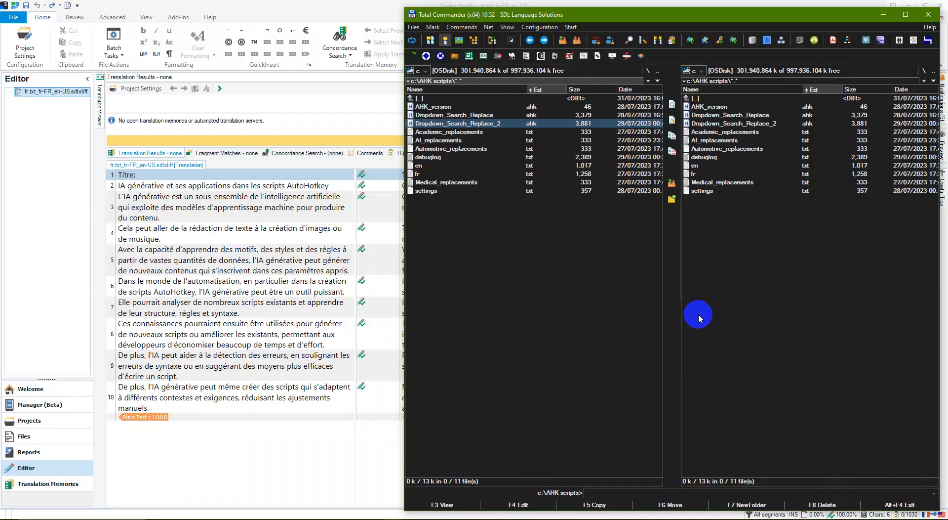
mouse_move(570, 294)
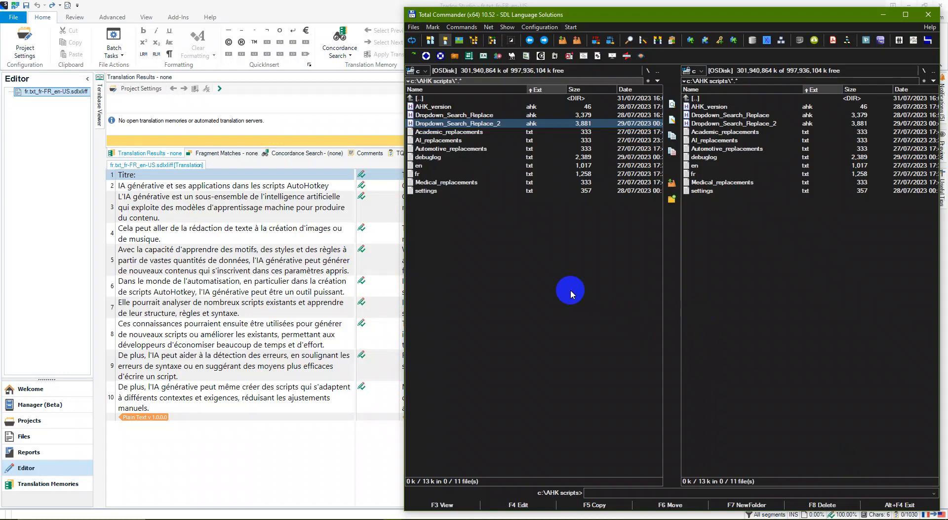
mouse_move(582, 278)
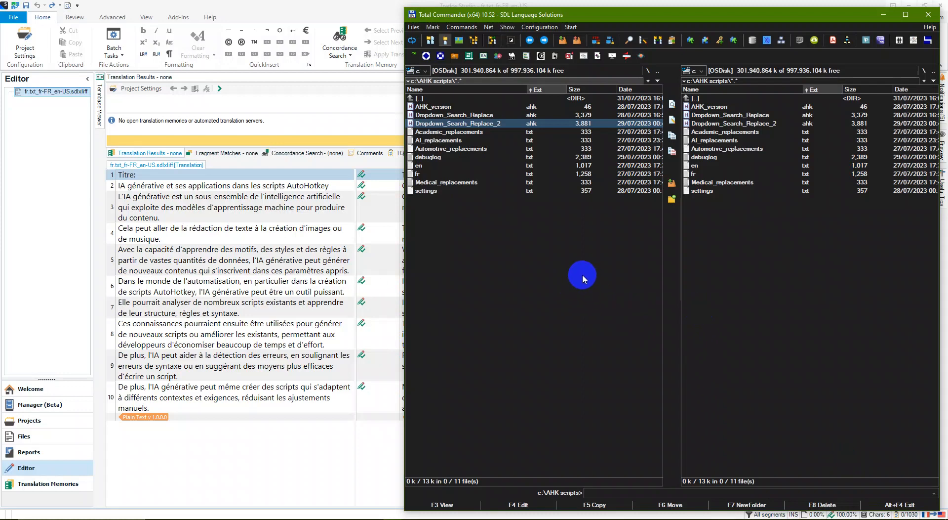
mouse_move(332, 184)
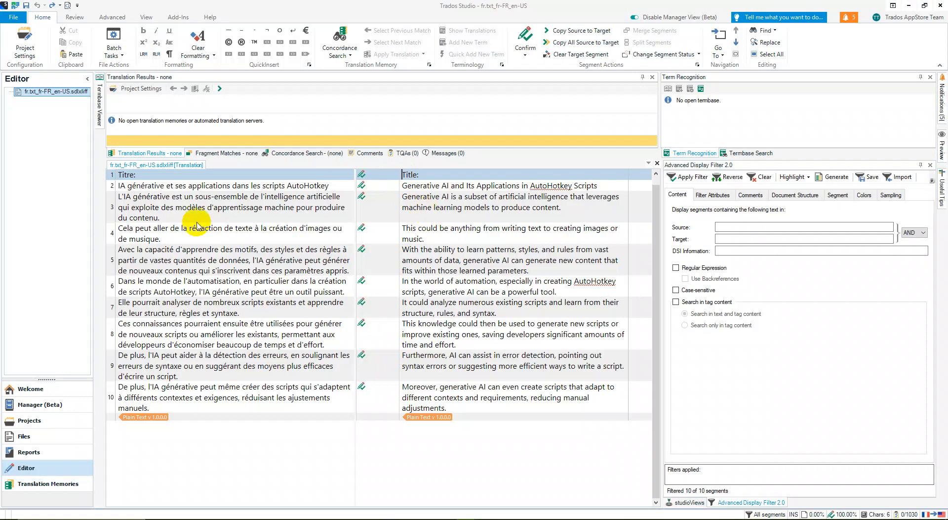
mouse_move(264, 228)
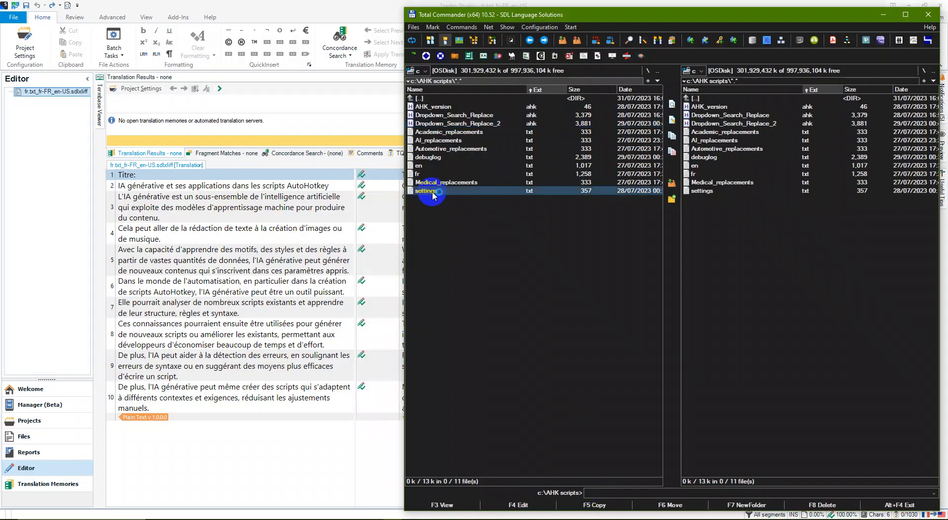
Edit settings.txt to list c:\AHK scripts\ replacement paths, ending with Medical_replacements.txt, and save it.
double_click(427, 190)
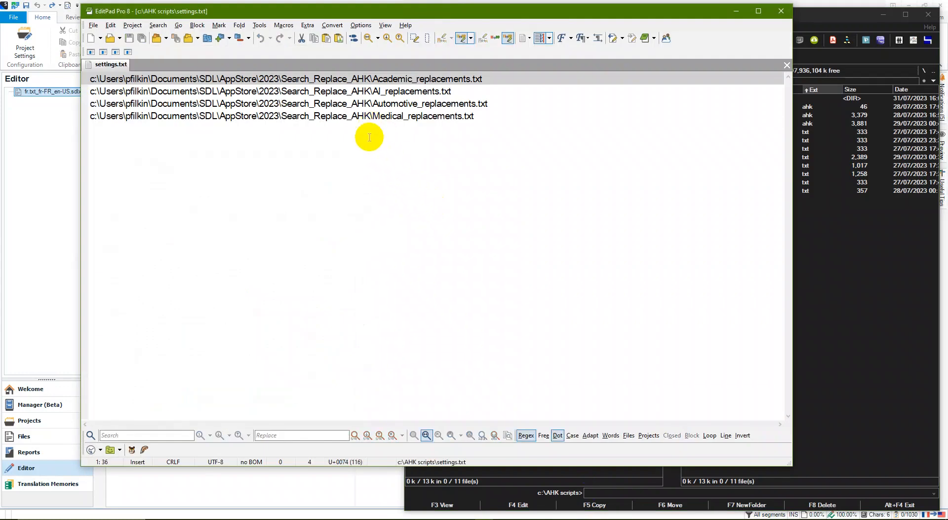
mouse_move(451, 110)
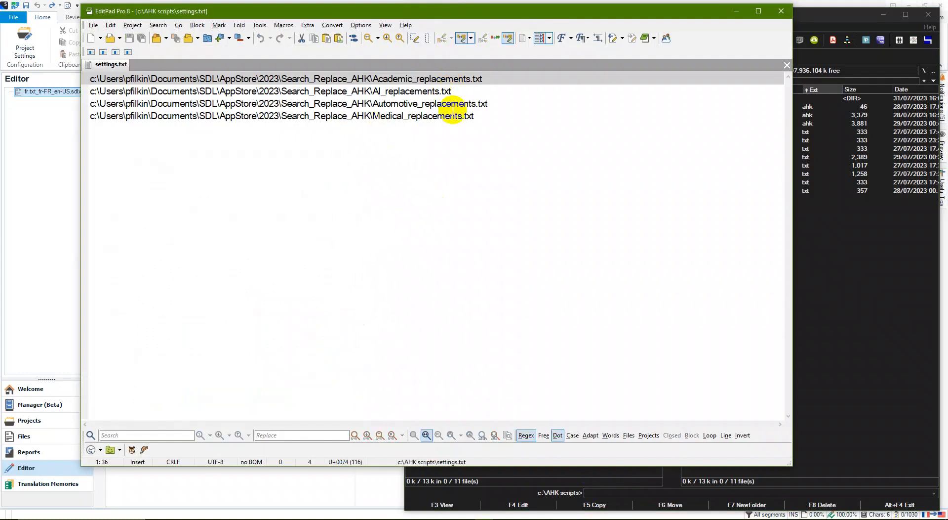
mouse_move(417, 116)
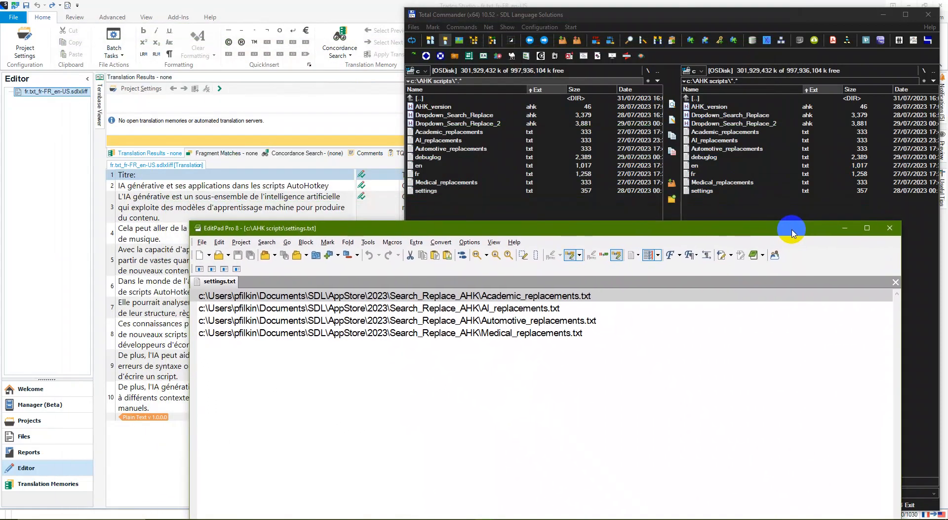
mouse_move(512, 199)
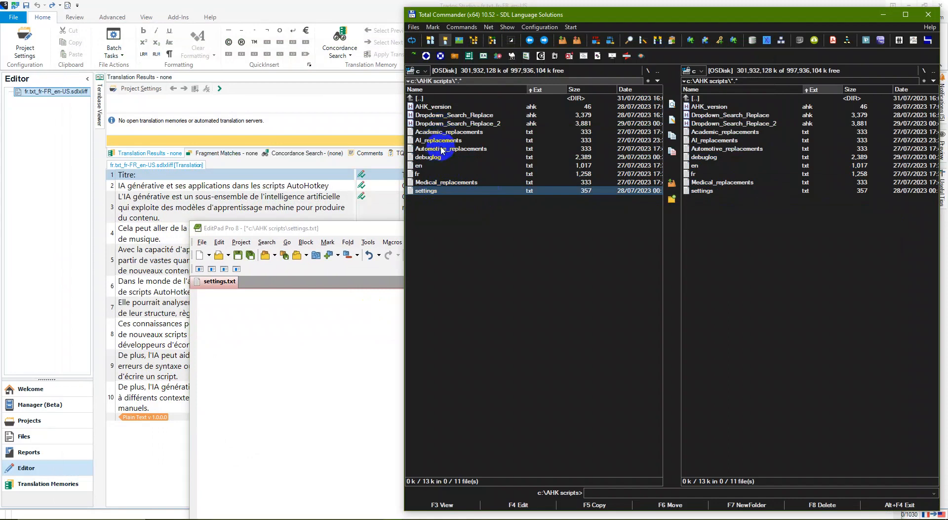
mouse_move(441, 133)
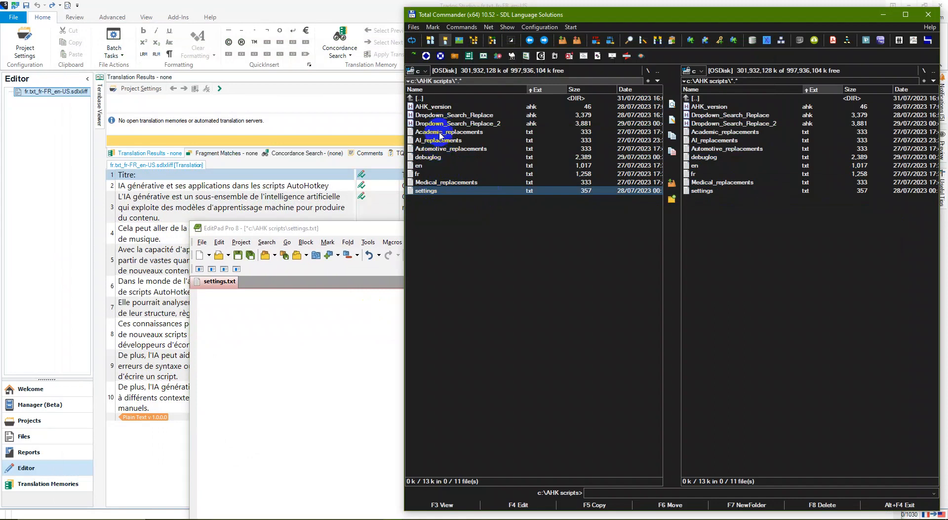
click(448, 131)
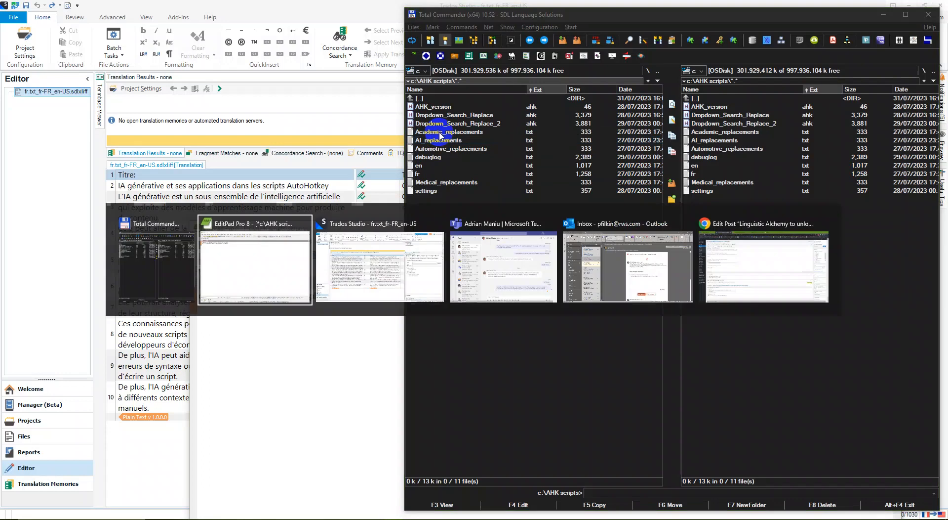
click(254, 260)
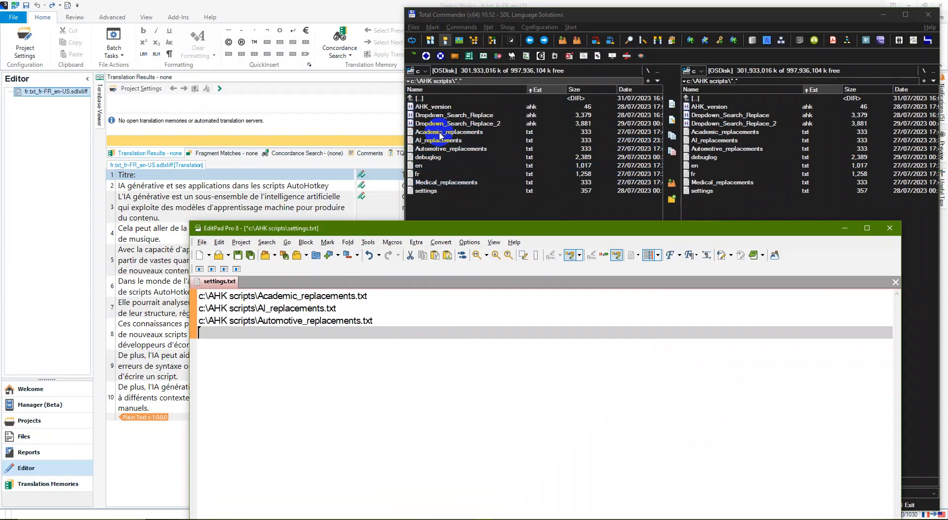
text(c:\AHK scripts\Medical_replacements.txt)
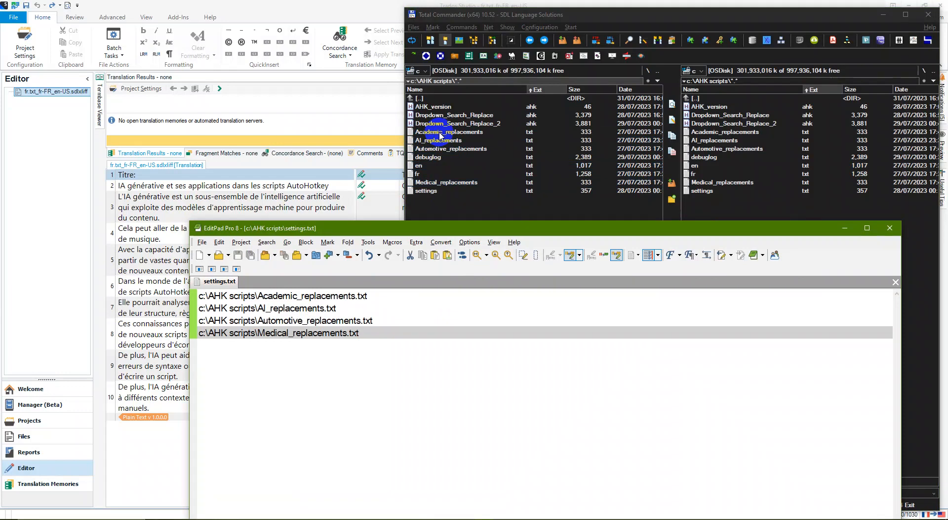
mouse_move(761, 164)
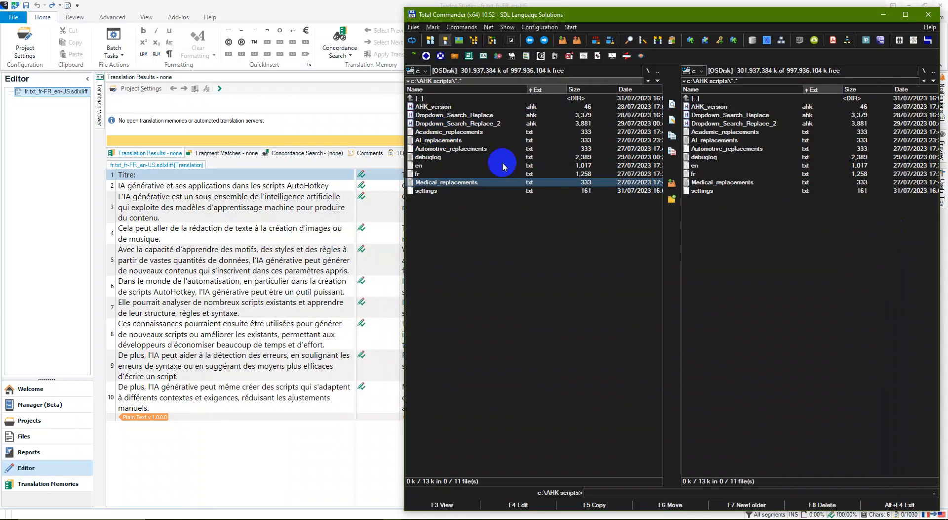
Open AI_replacements.txt from the scripts folder.
click(439, 140)
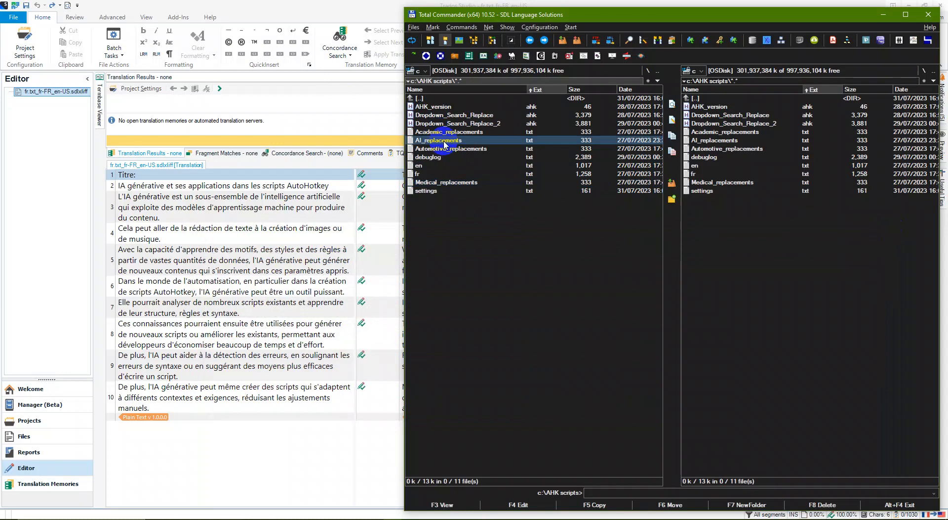
double_click(439, 139)
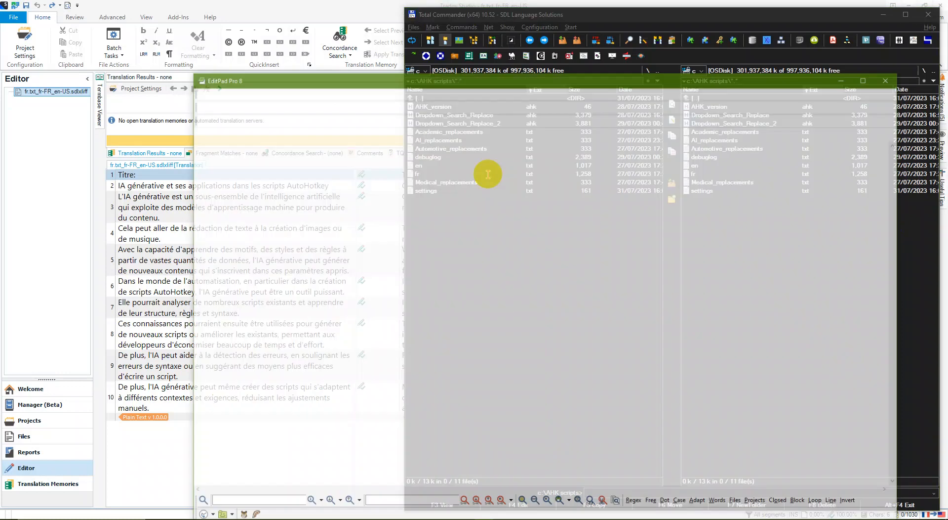
Show tabs and spaces in AI_replacements, review the term pairs, and close it without saving.
double_click(438, 140)
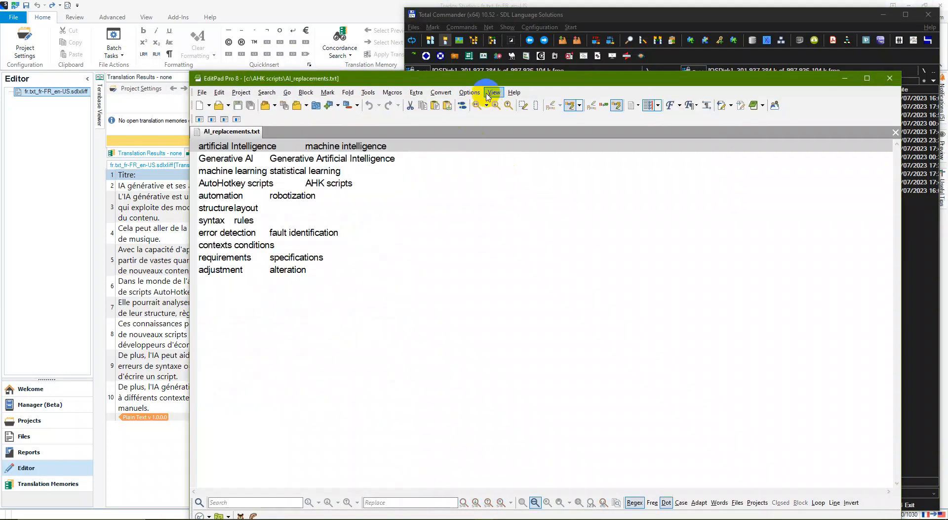
click(494, 91)
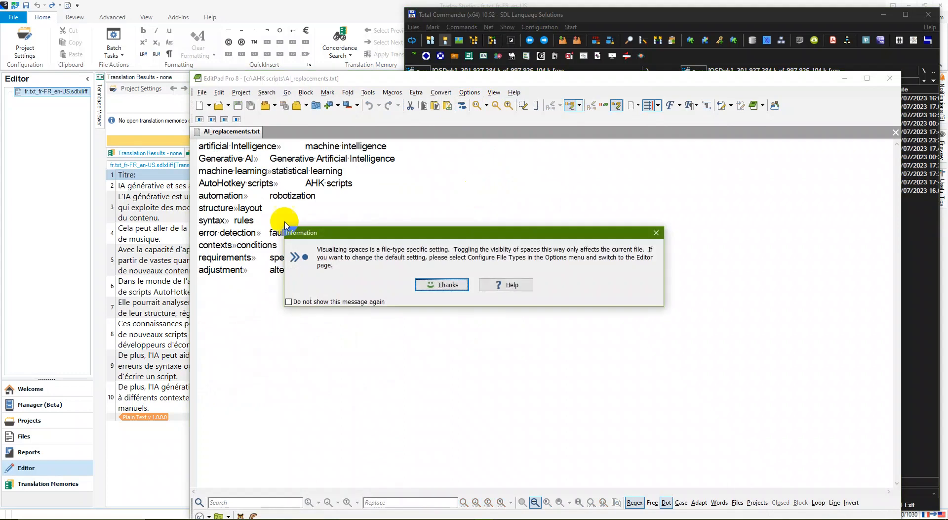
click(441, 284)
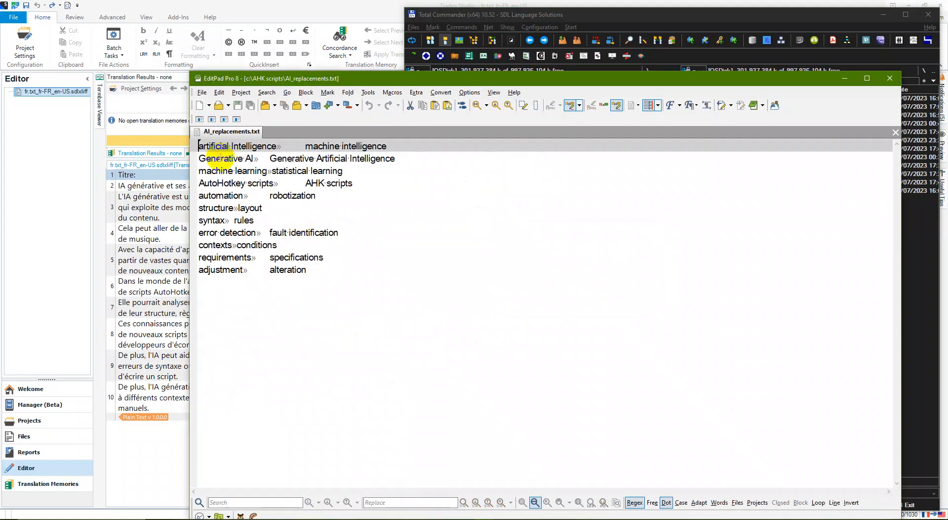
double_click(237, 147)
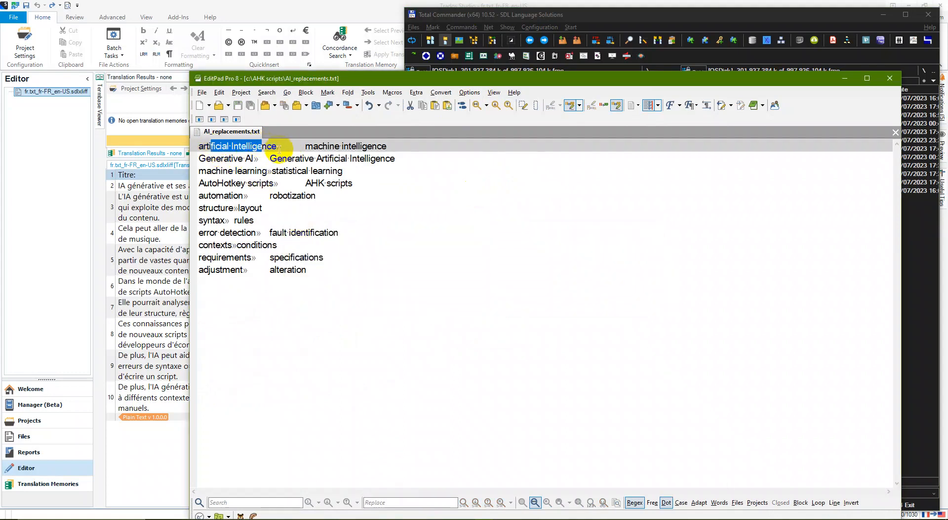
click(277, 146)
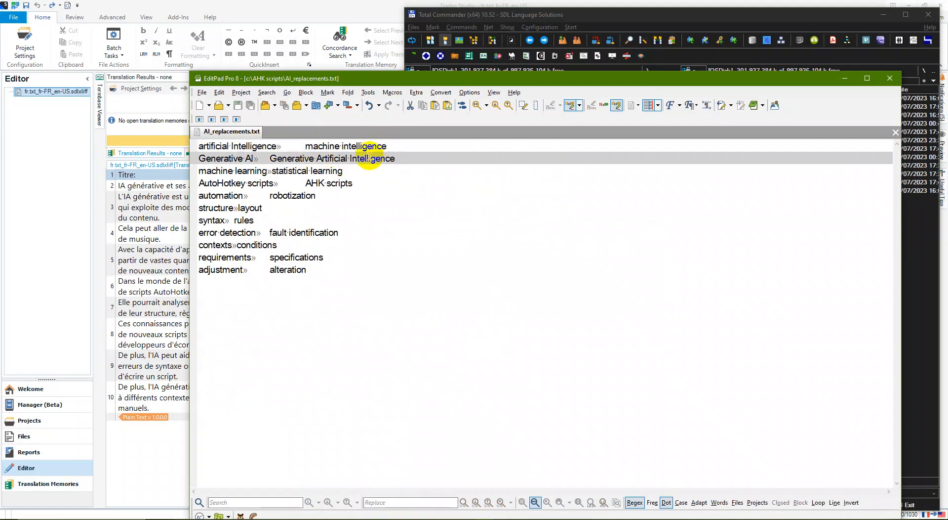
mouse_move(371, 422)
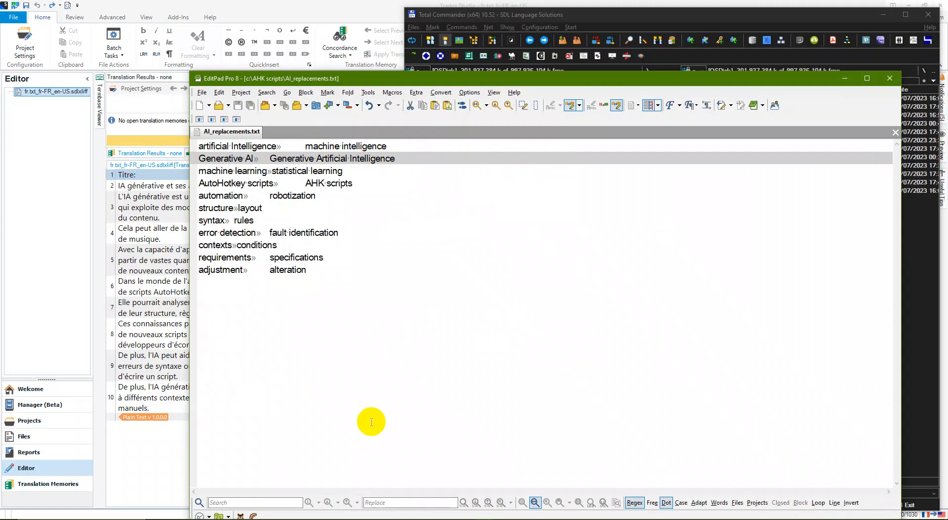
mouse_move(394, 409)
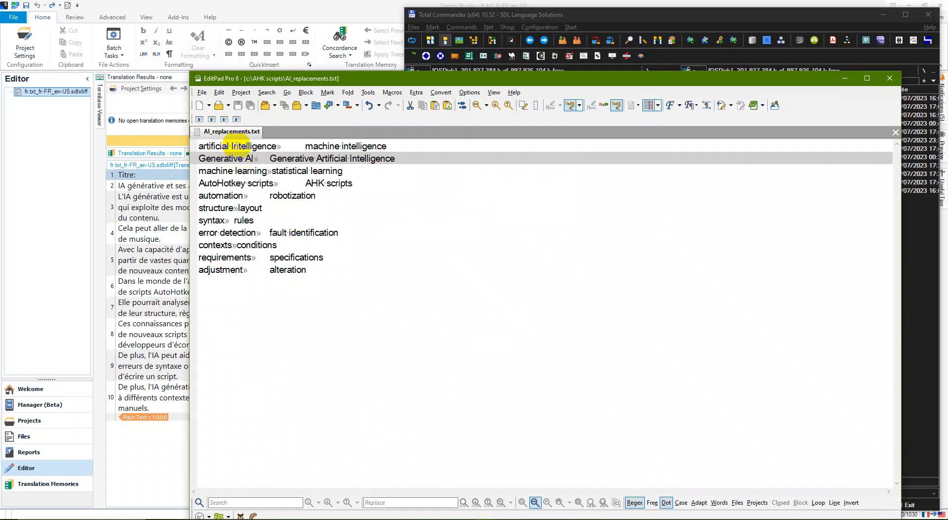
mouse_move(315, 146)
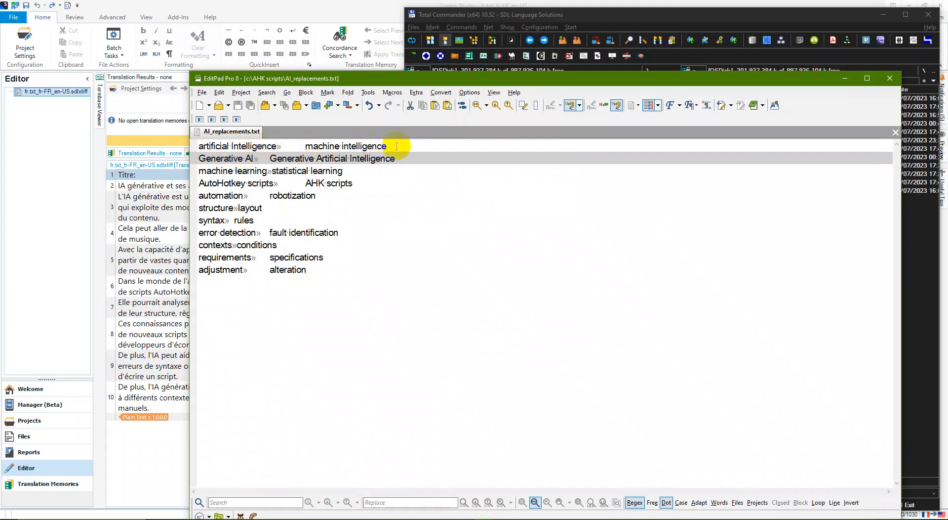
mouse_move(453, 159)
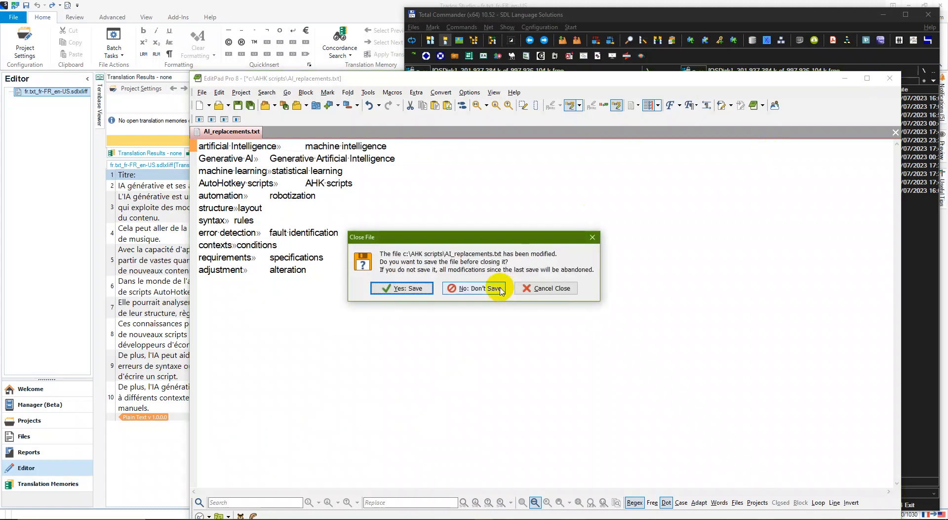
click(476, 287)
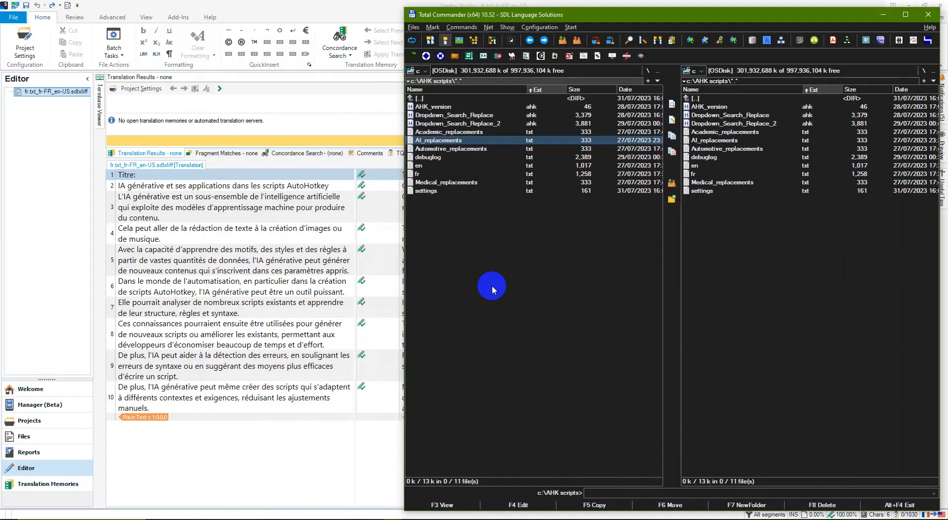
mouse_move(462, 127)
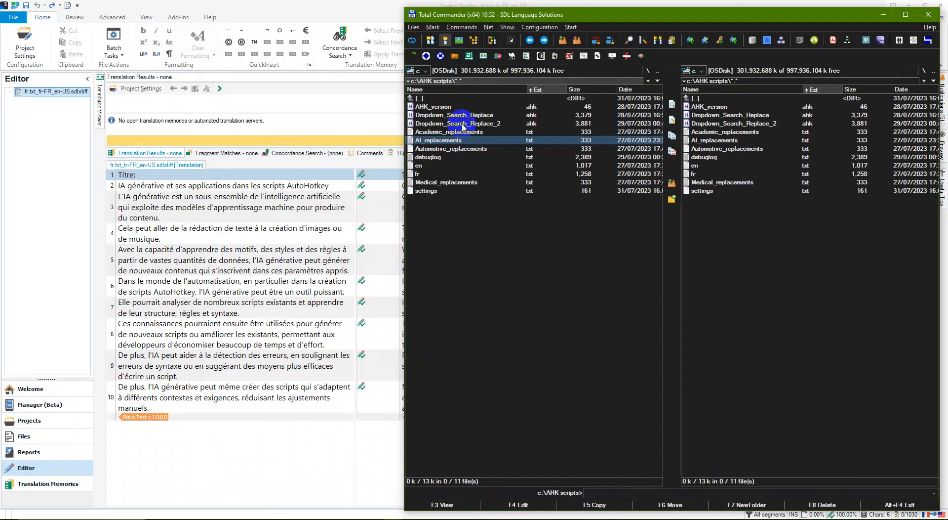
Reopen Dropdown_Search_Replace_2.ahk, review its loop code, and close the editor to reveal Trados Studio.
click(457, 123)
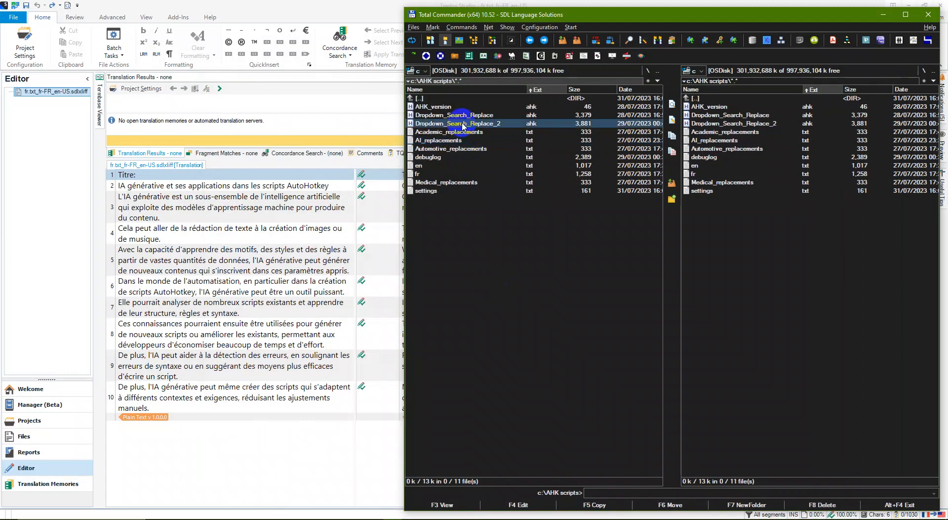
double_click(457, 123)
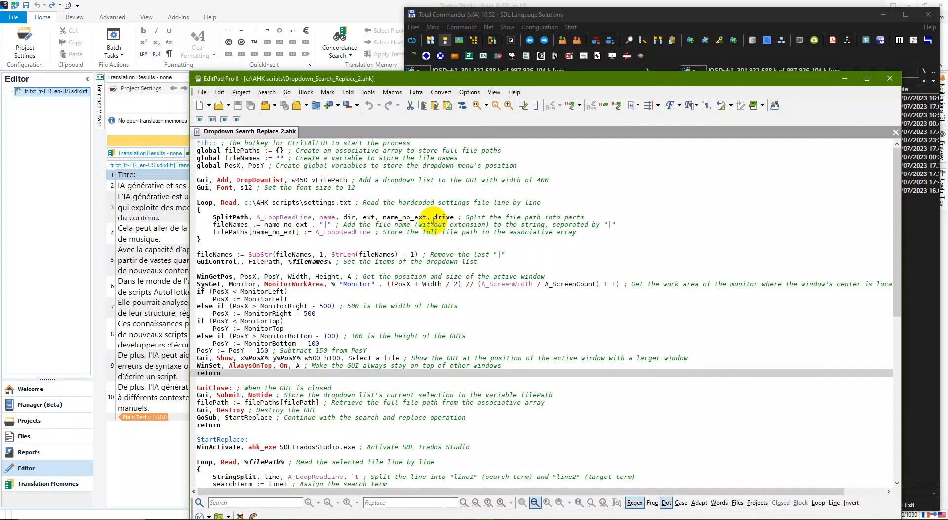
mouse_move(560, 203)
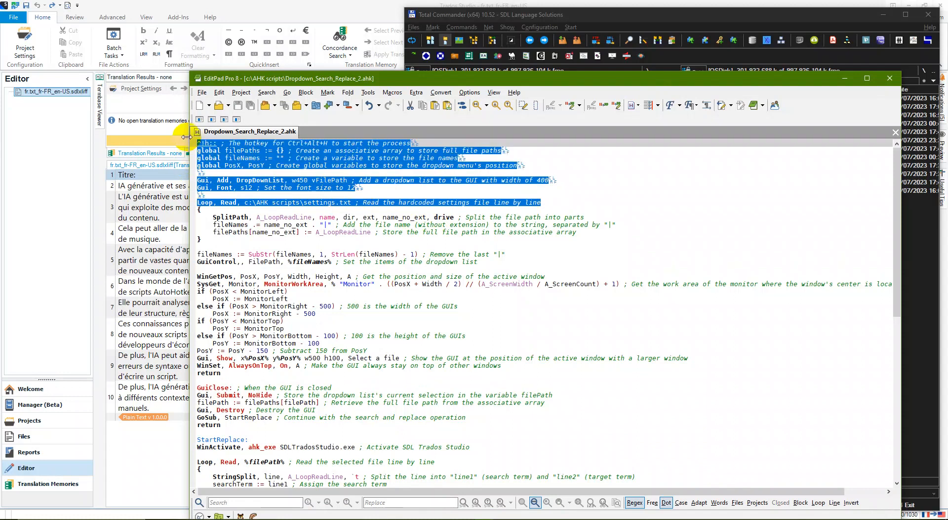
click(327, 203)
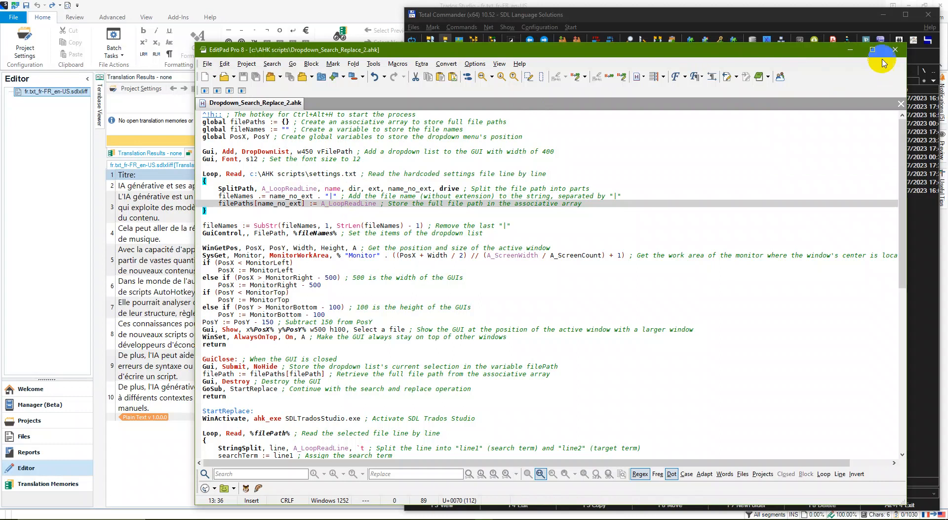
click(896, 49)
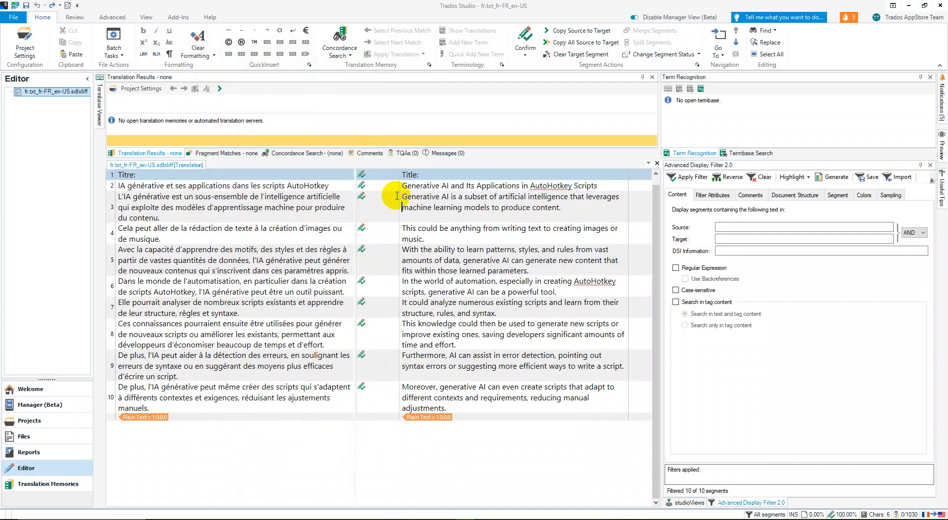
From the Title target segment, run the script hotkey, pick AI_replacements and close the picker to start replacing.
click(424, 176)
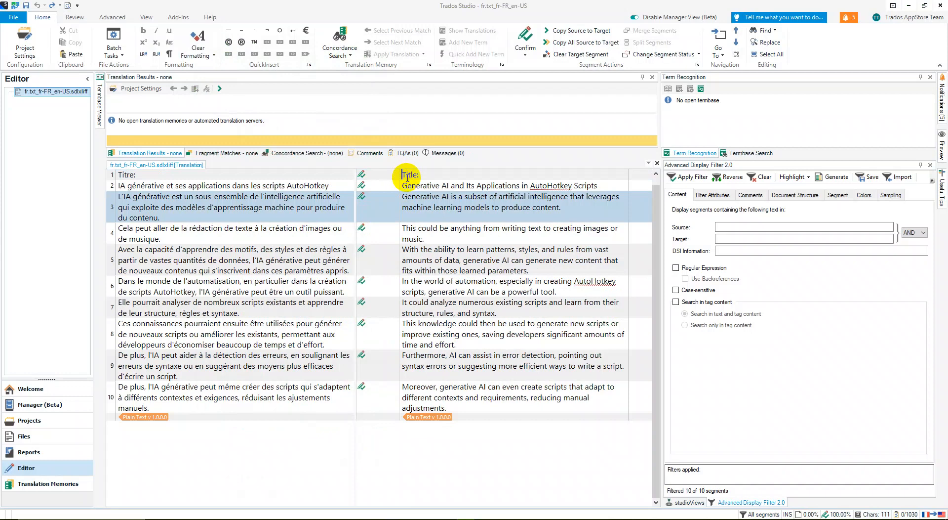
click(770, 43)
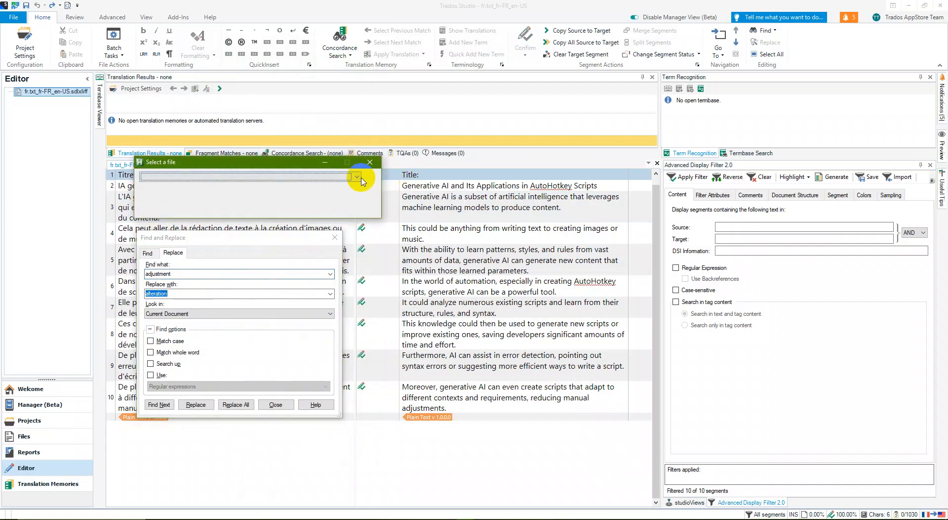
click(356, 177)
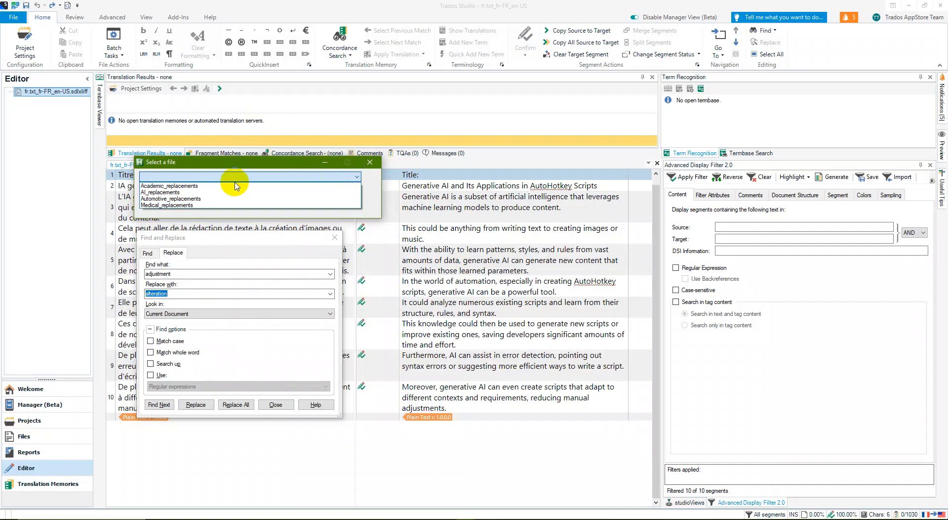
mouse_move(191, 186)
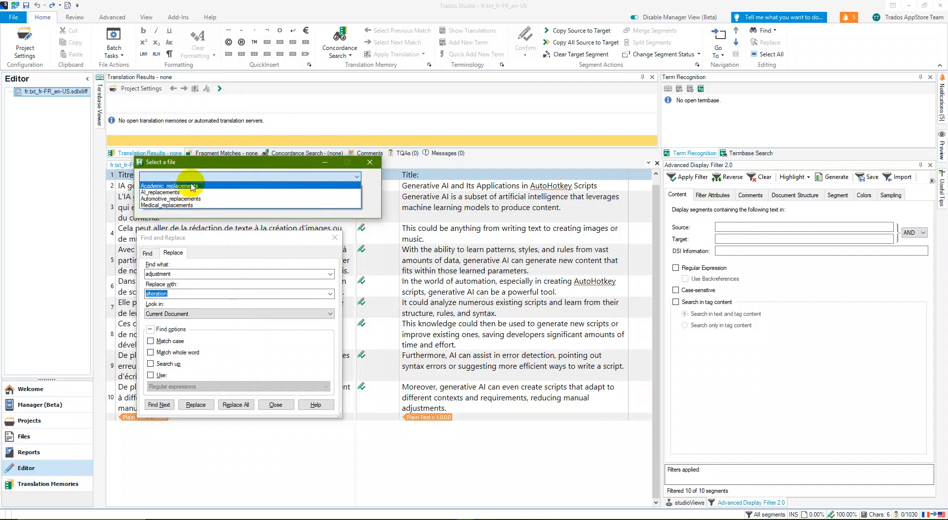
mouse_move(178, 193)
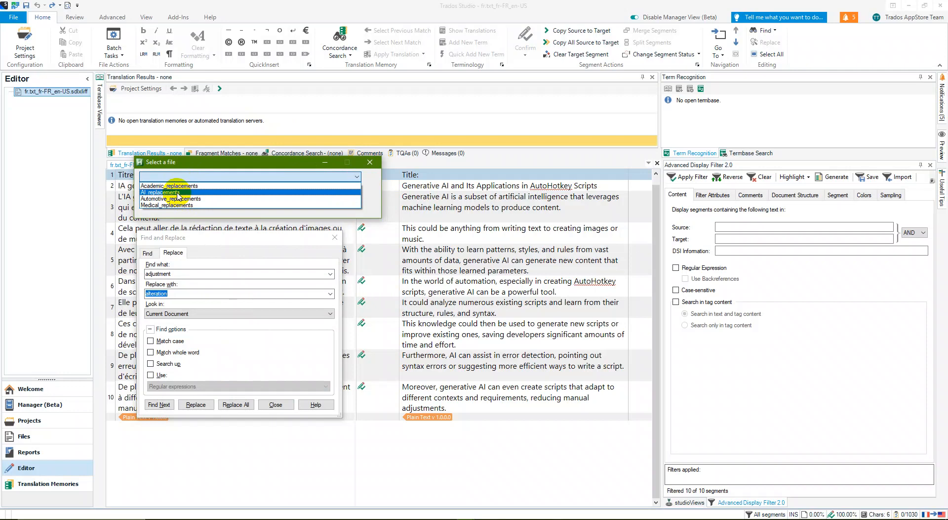
click(161, 192)
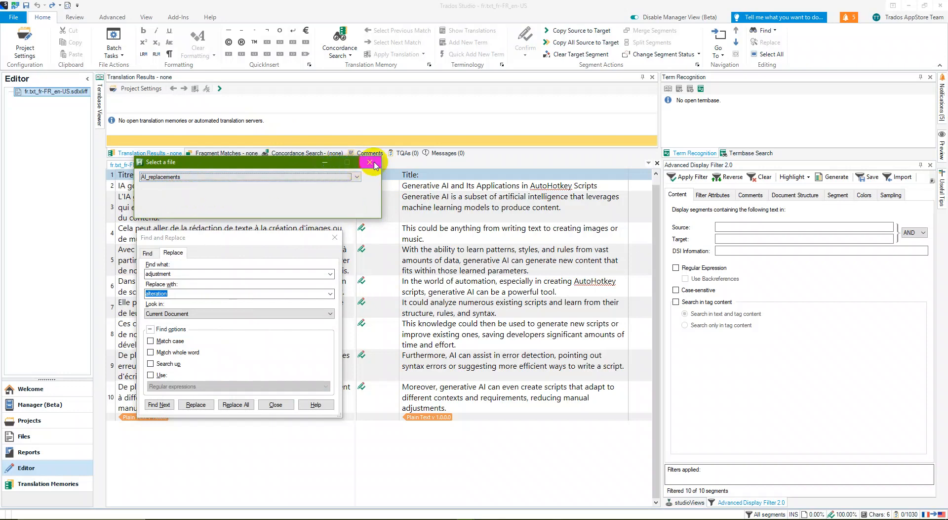
mouse_move(344, 200)
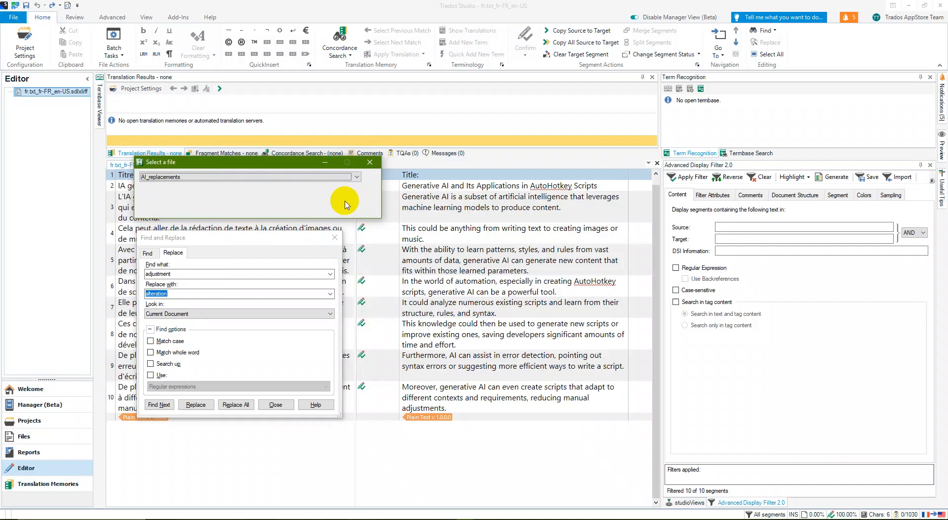
mouse_move(346, 212)
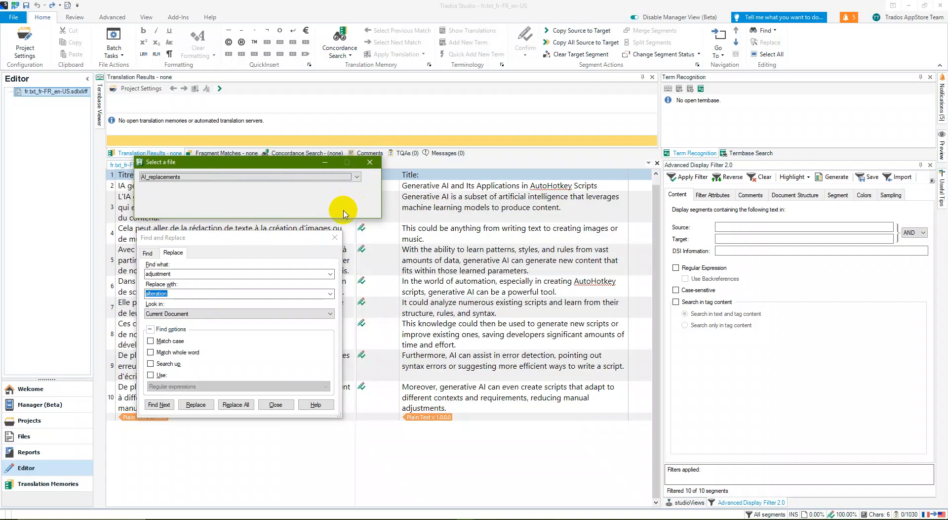
mouse_move(327, 221)
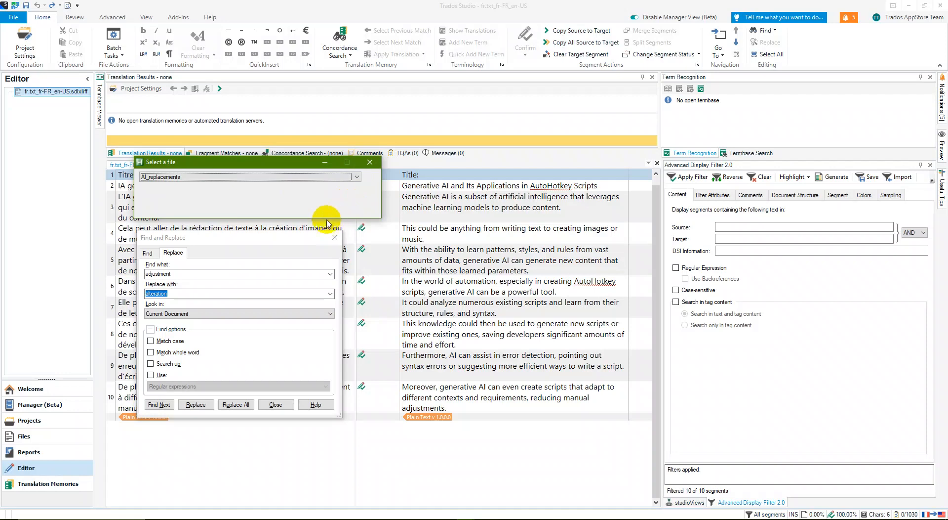
mouse_move(379, 186)
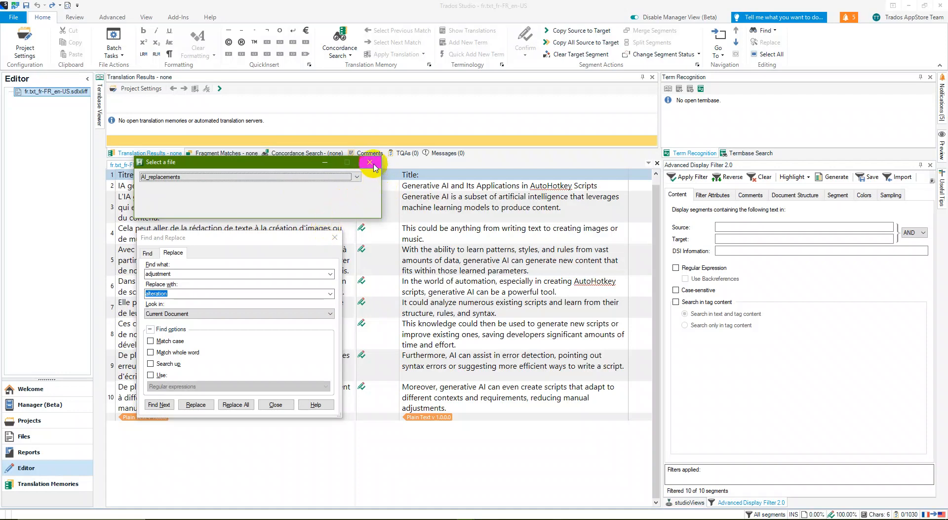
click(370, 162)
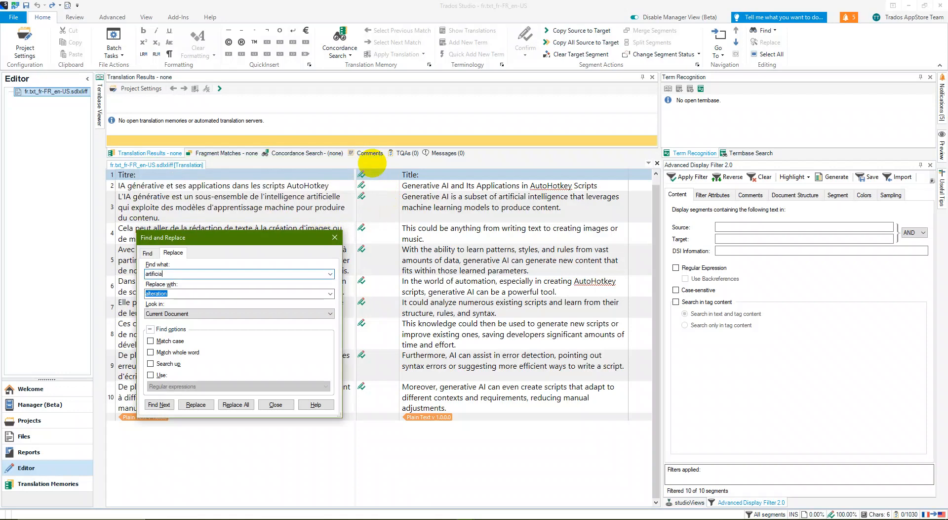
Let Replace All apply each AI term pair across the English targets and dismiss the Operation Complete message.
click(195, 404)
text(stat)
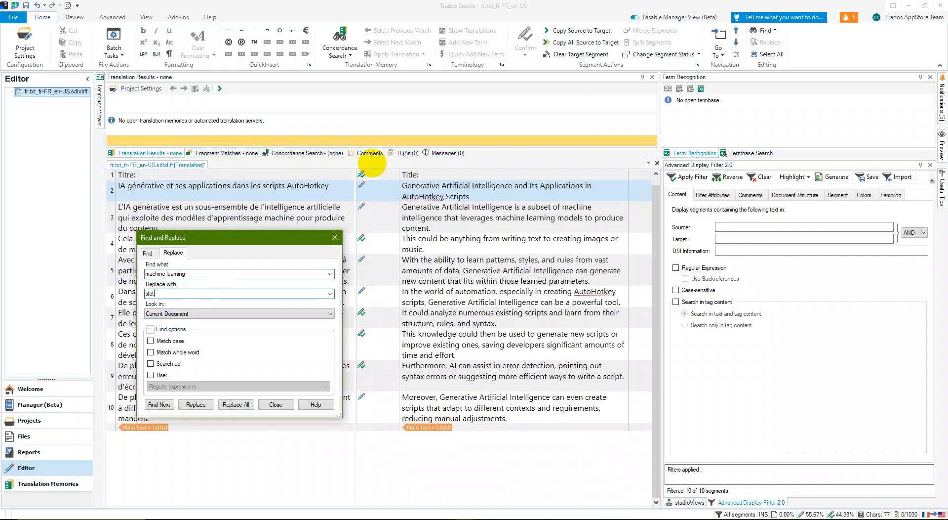
click(235, 404)
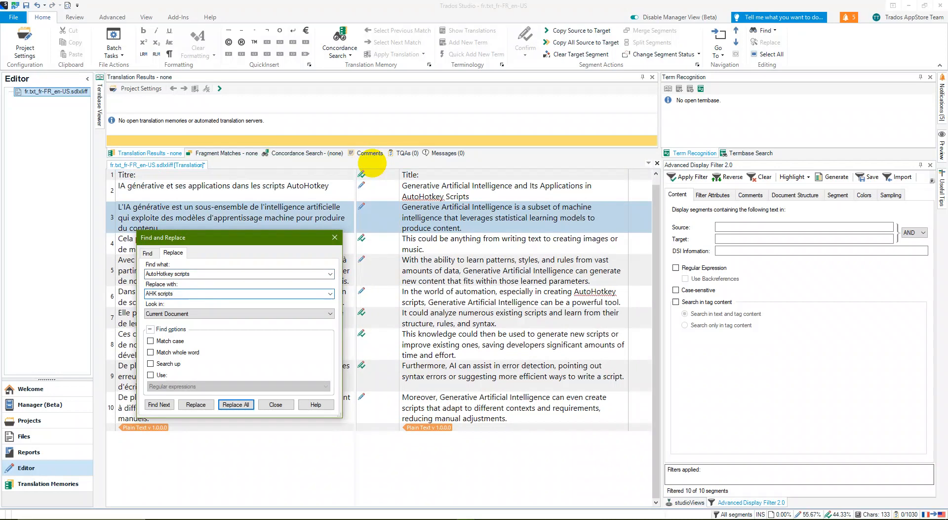
click(236, 404)
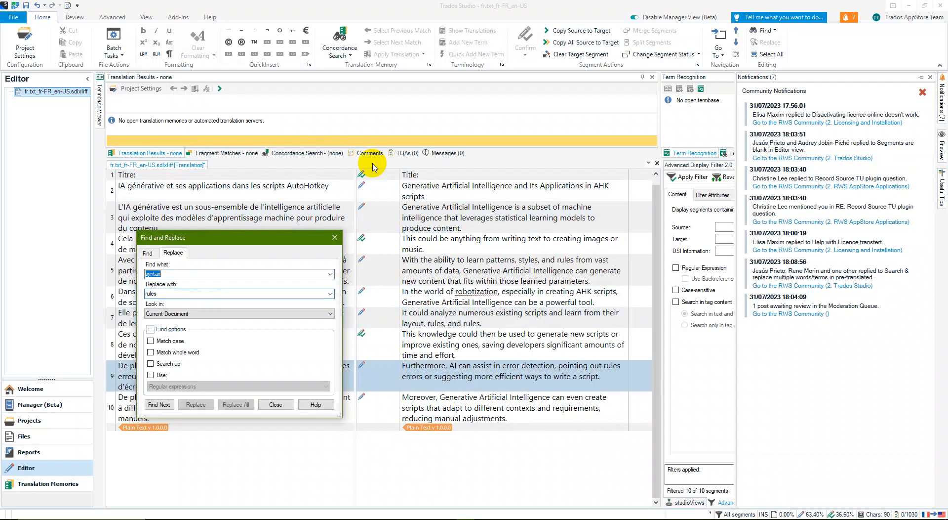
click(236, 404)
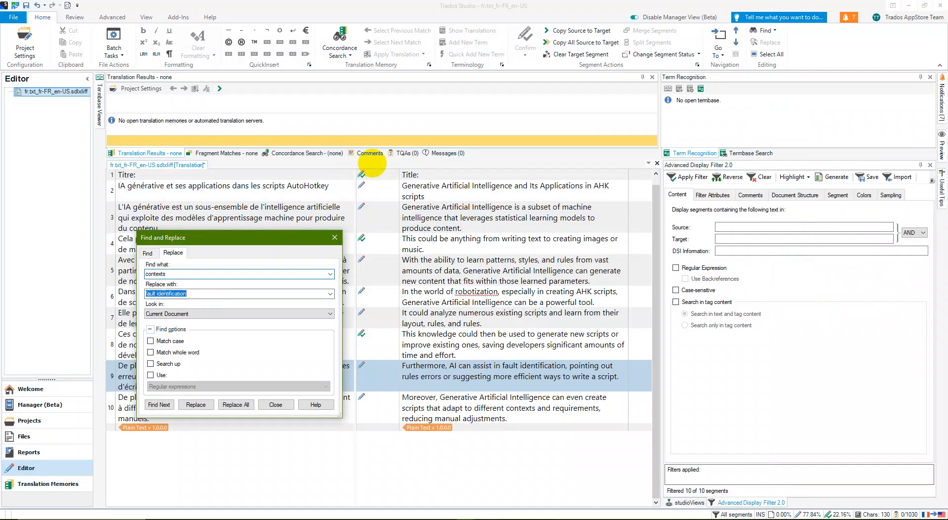
click(236, 404)
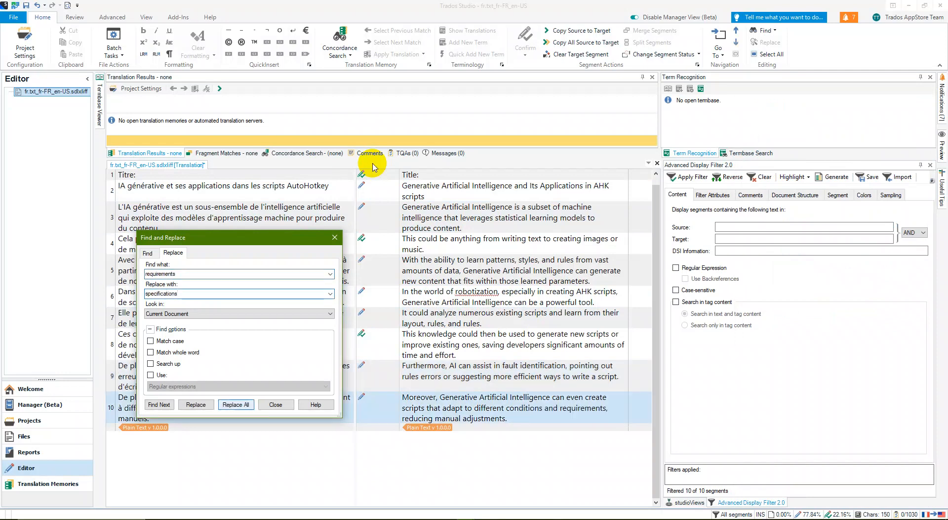
click(235, 404)
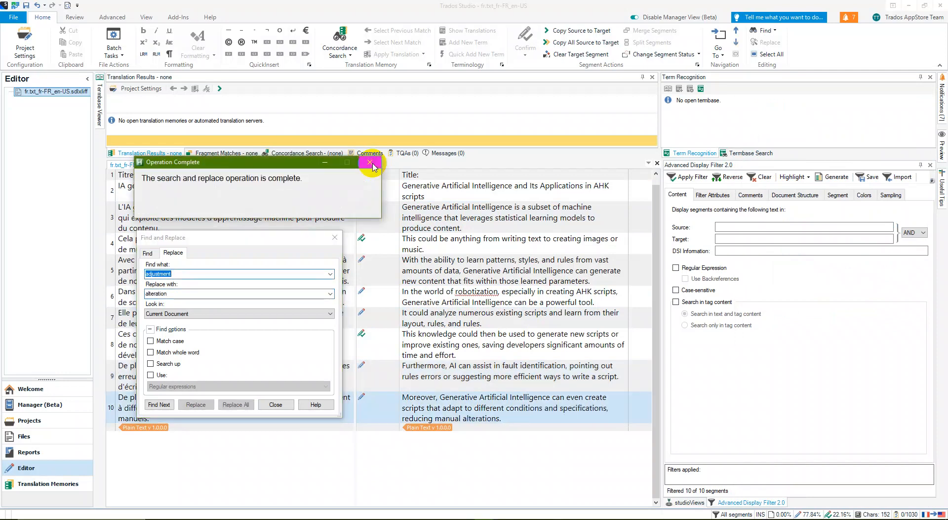
mouse_move(369, 163)
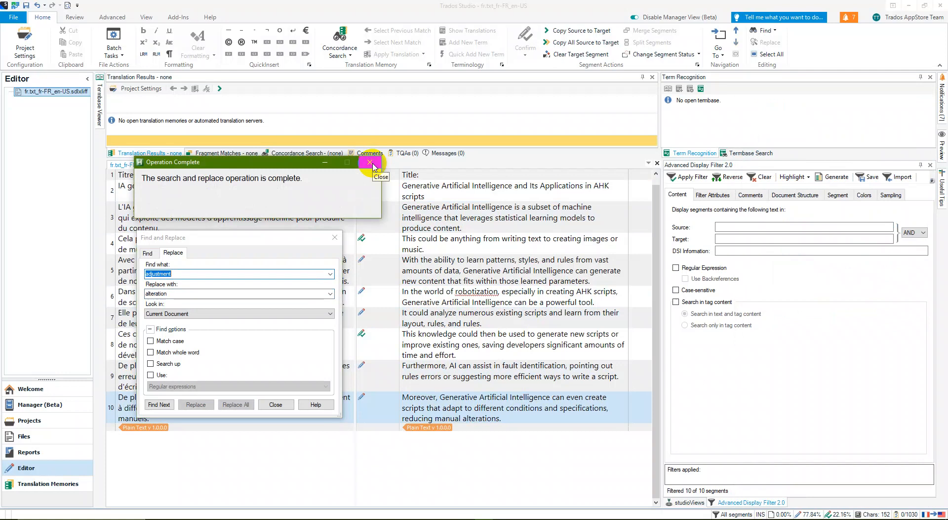
click(369, 163)
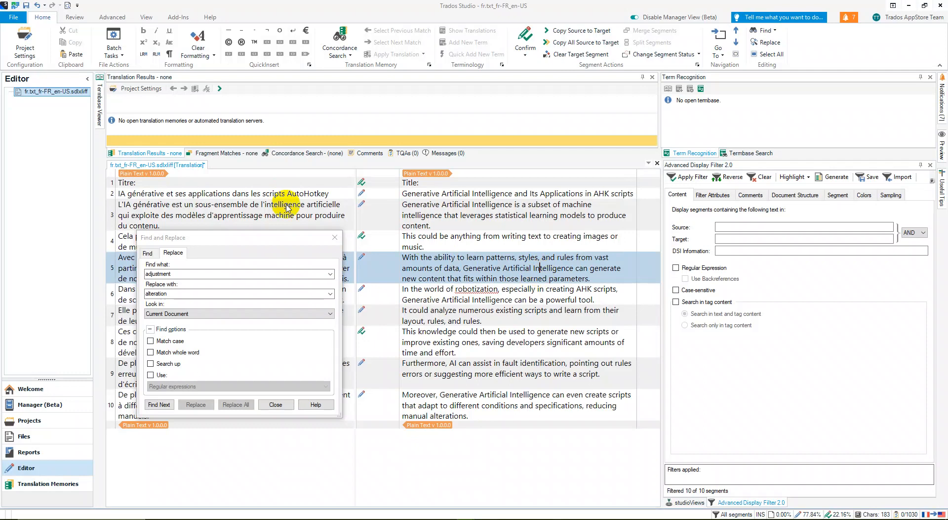
mouse_move(292, 222)
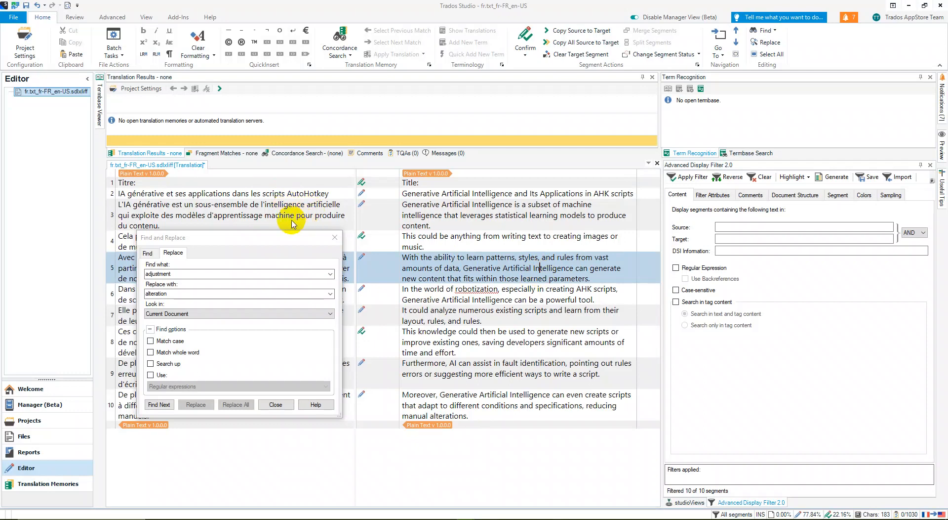